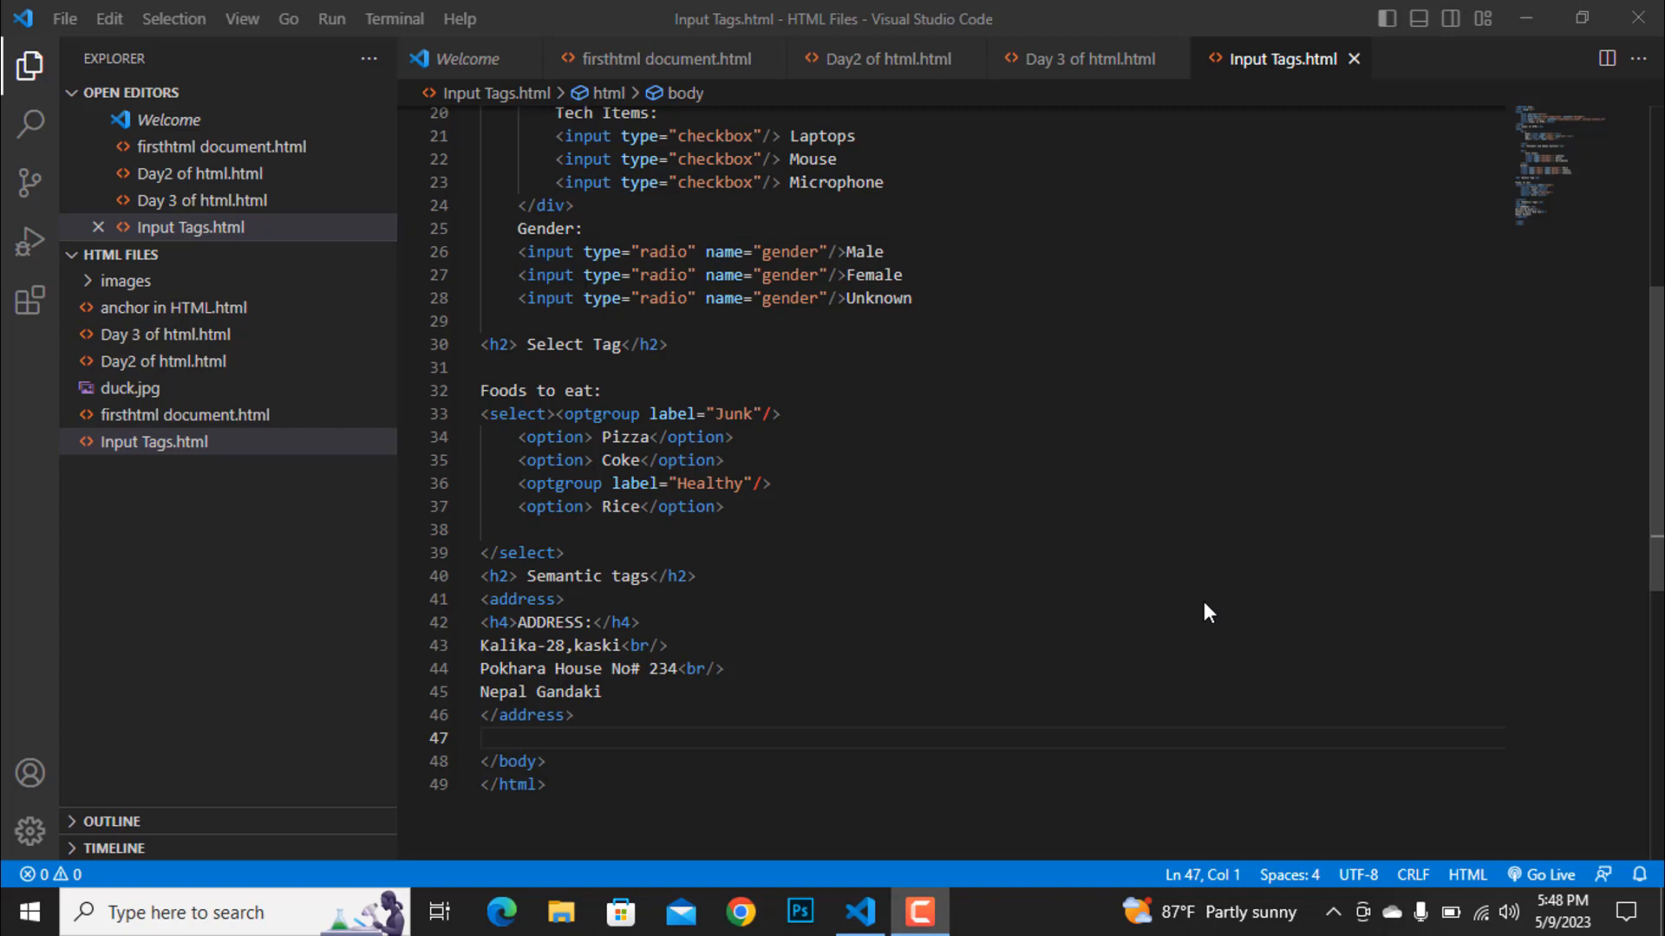
mouse_move(30, 305)
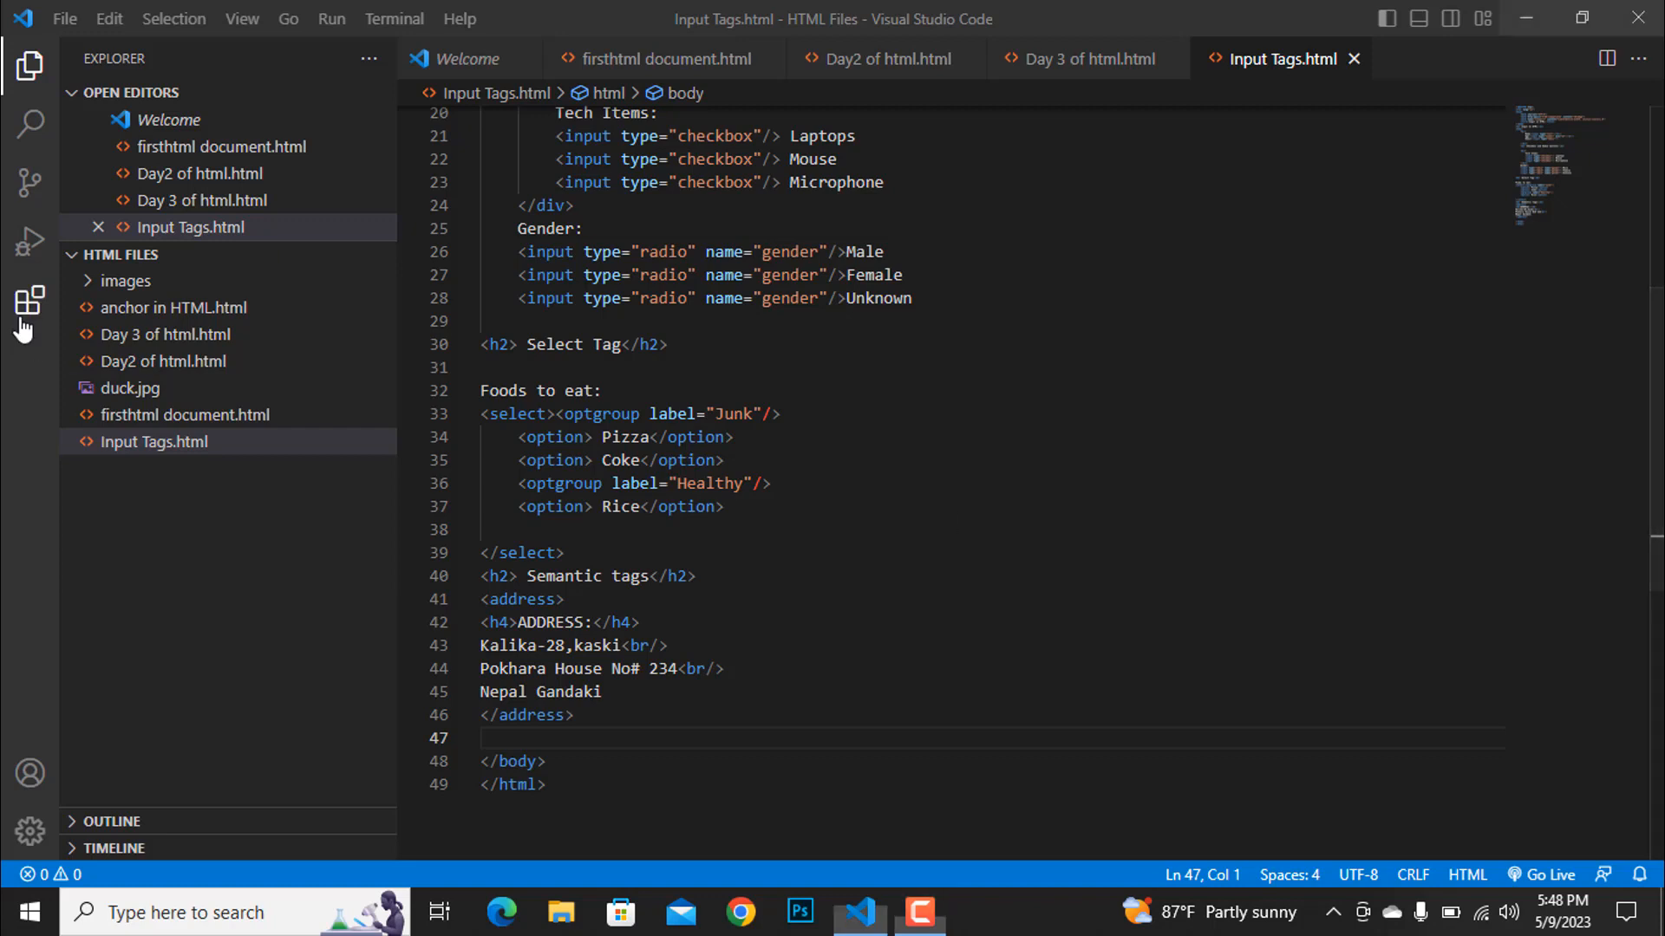
Step: Show the installed extensions, including Live Server, beside Input Tags.html
click(30, 302)
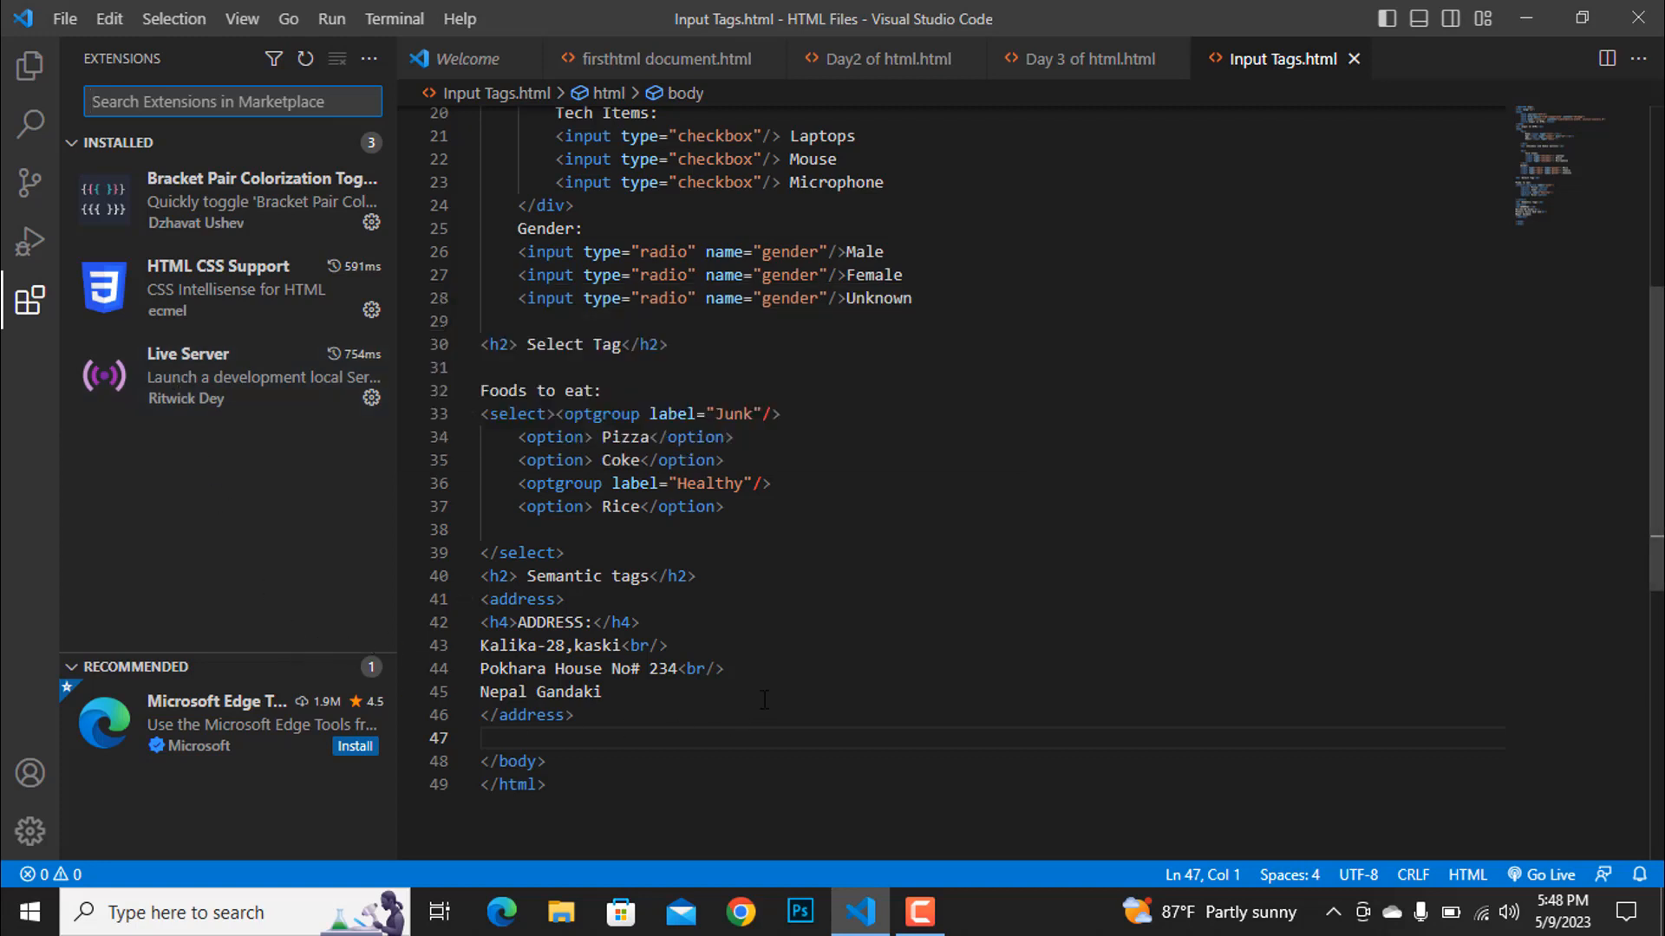
mouse_move(774, 669)
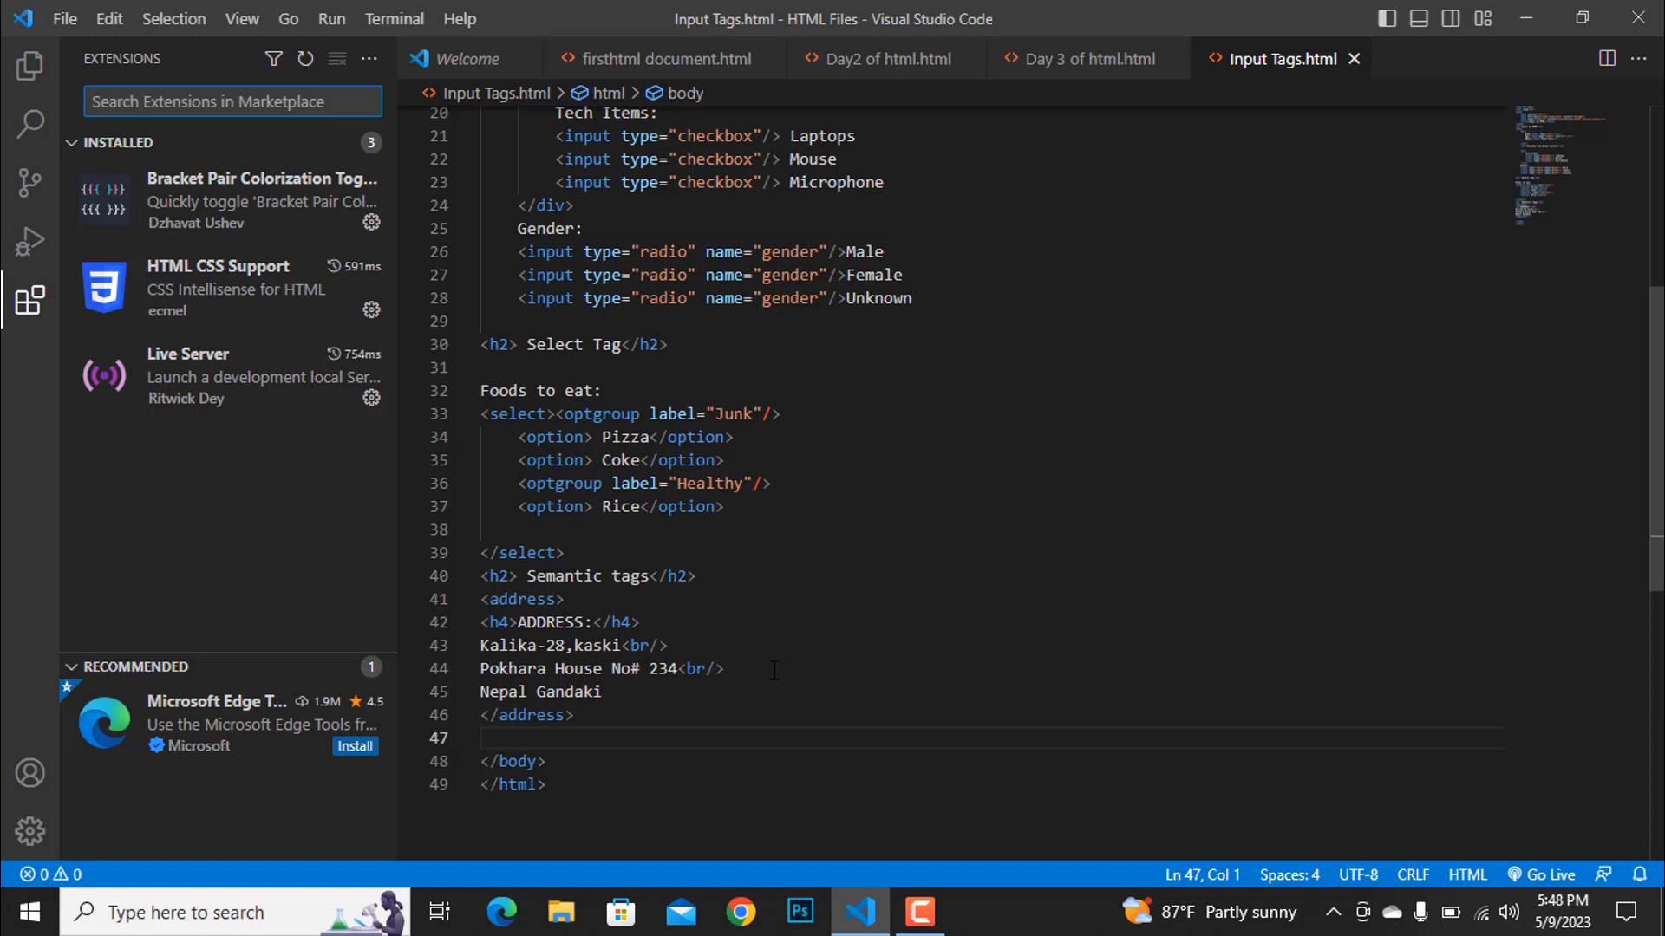
mouse_move(757, 494)
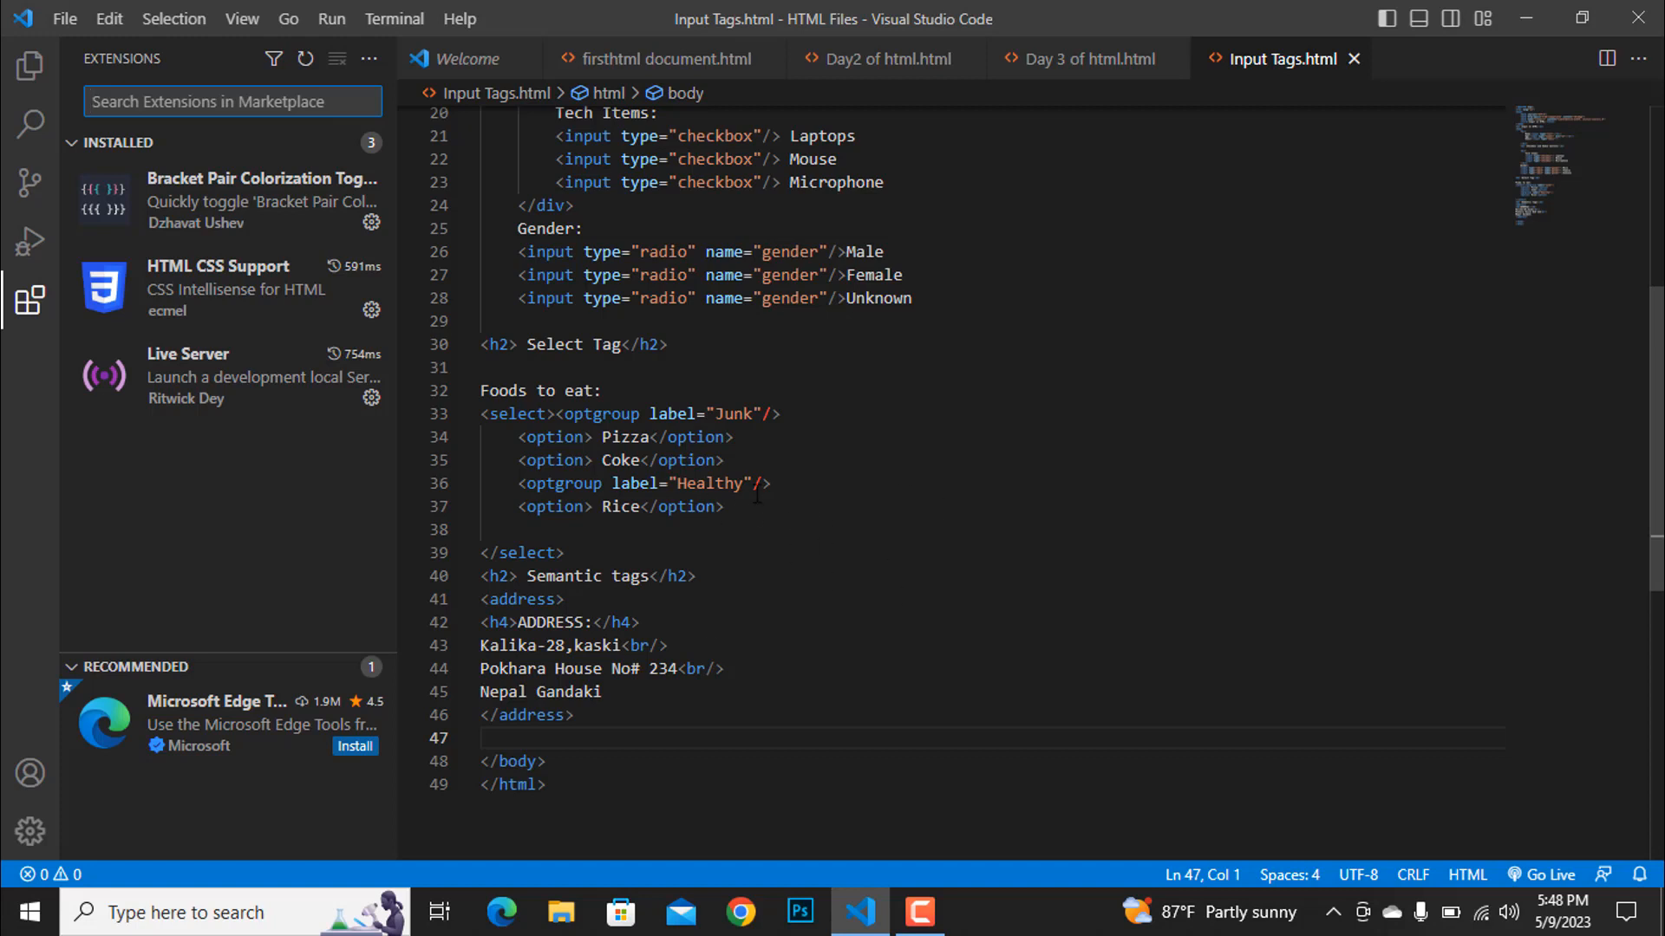
mouse_move(1004, 717)
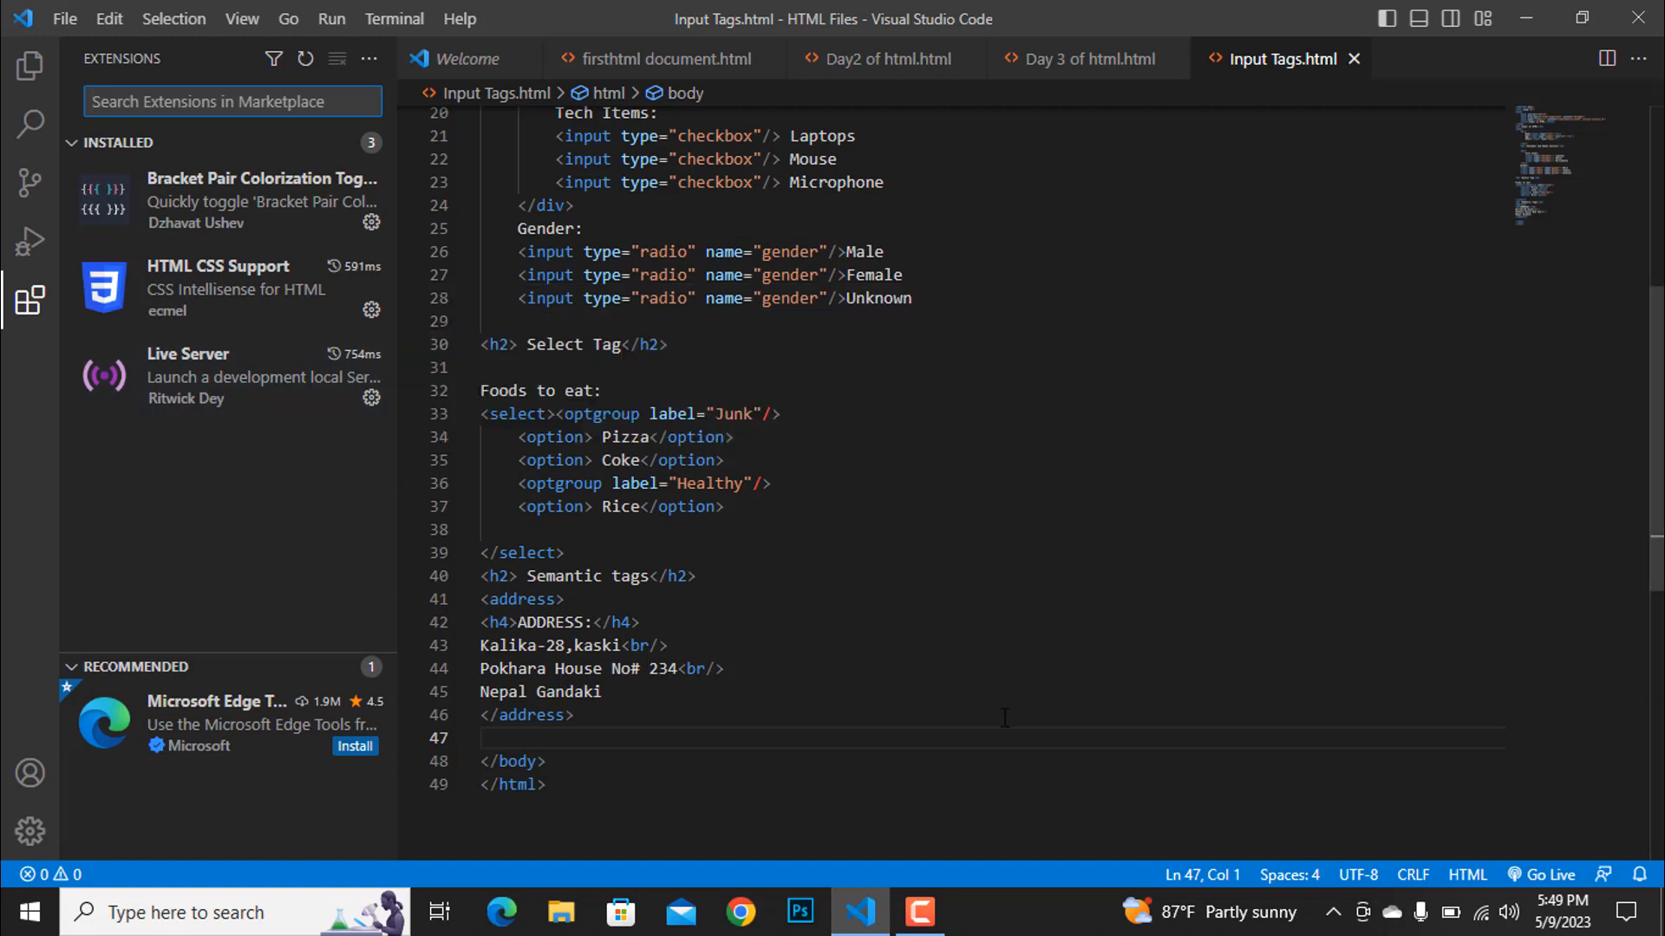
mouse_move(937, 689)
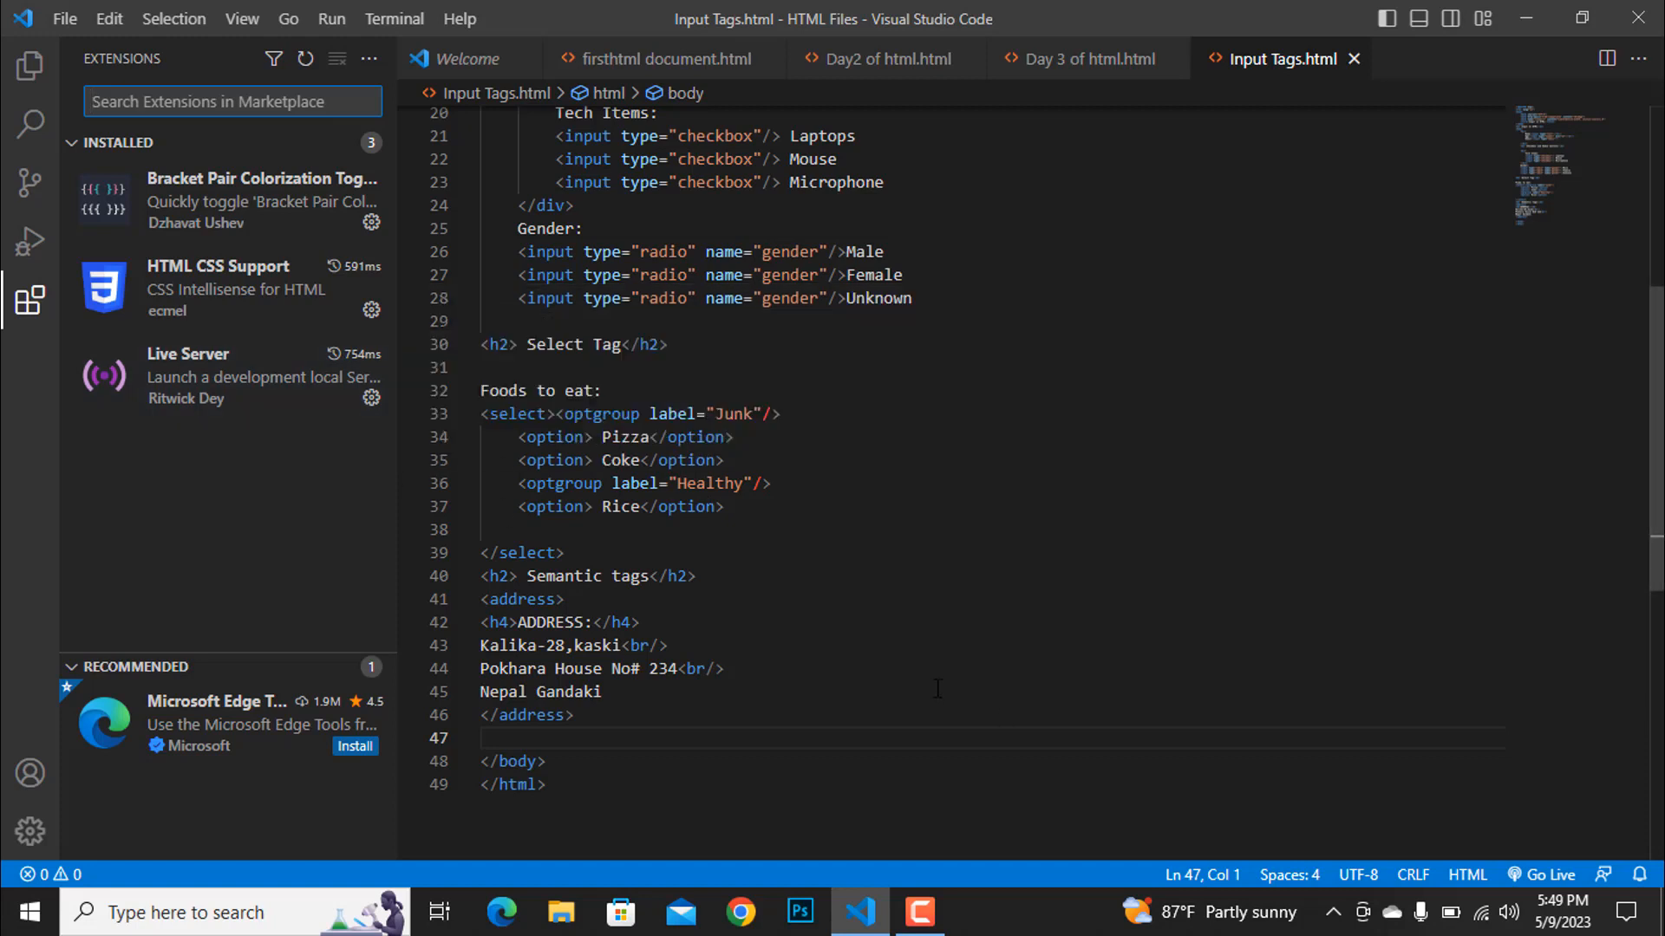
mouse_move(924, 685)
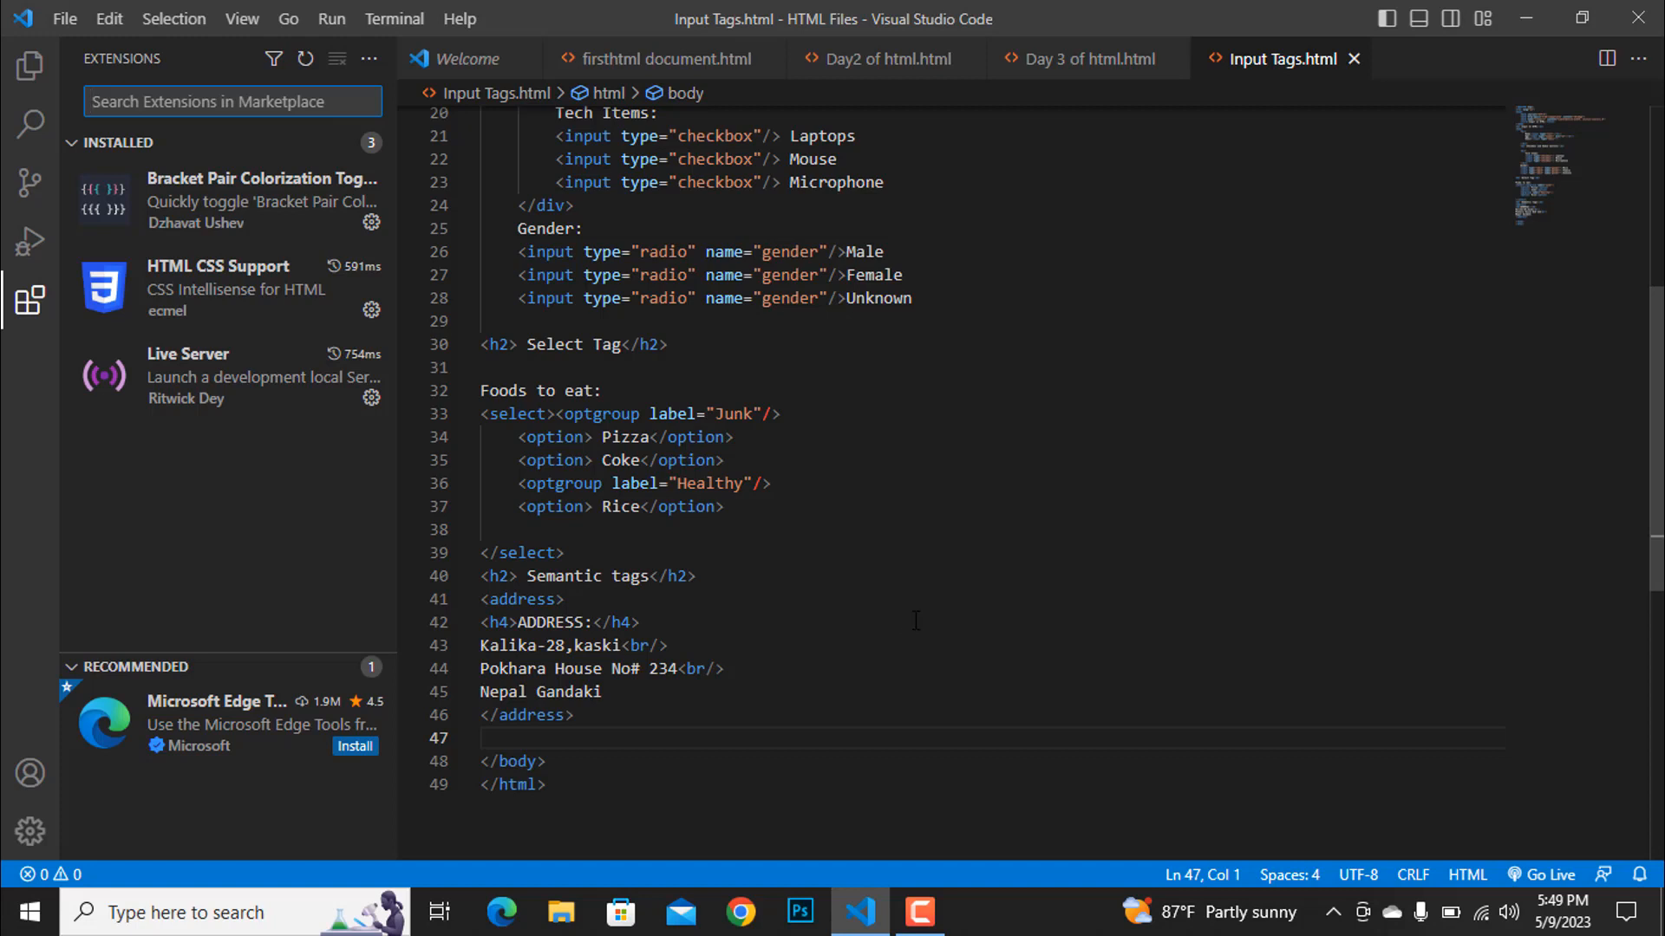
mouse_move(690, 600)
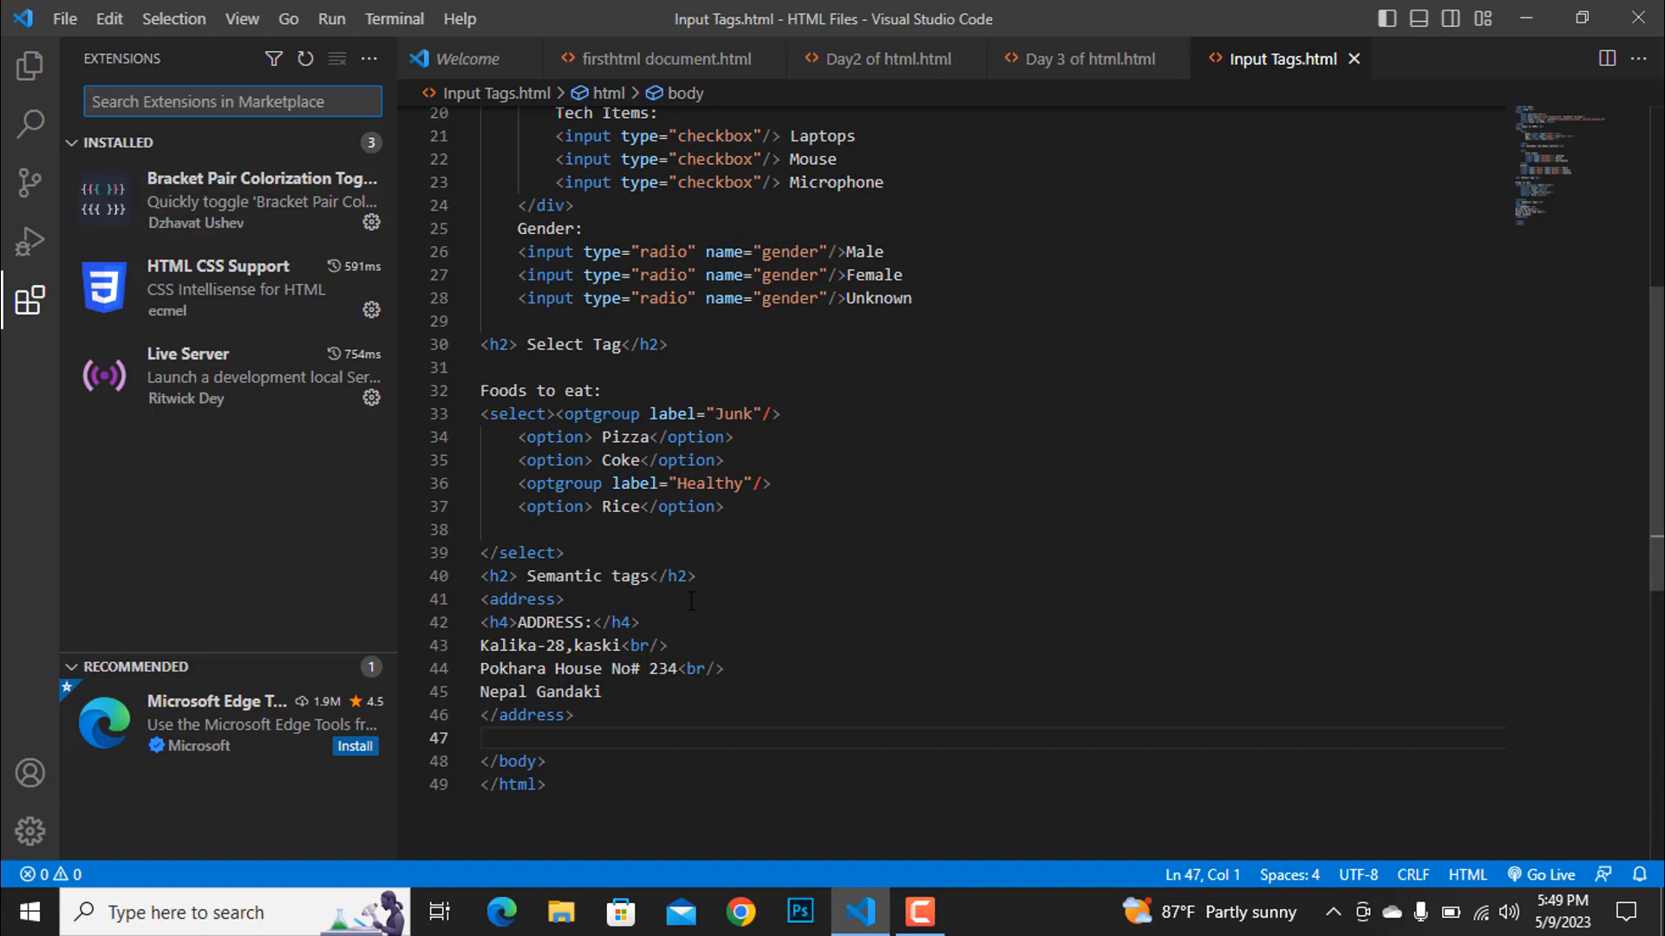
Step: Bring up the Settings editor filtered to the Commonly Used section
click(30, 831)
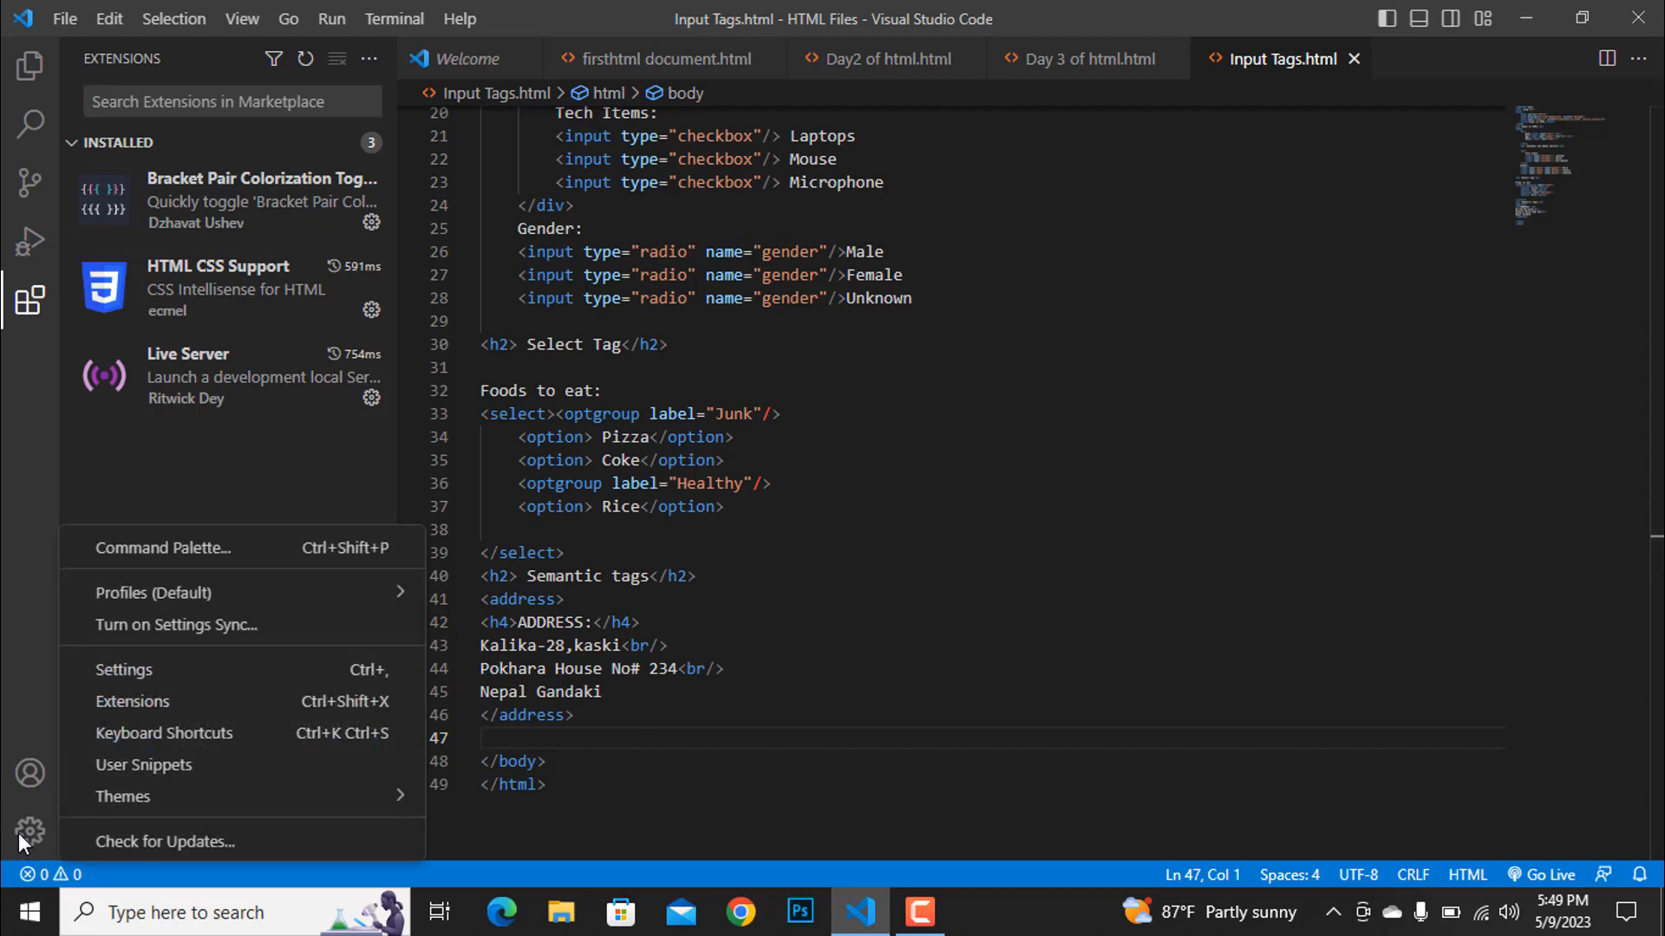
click(123, 670)
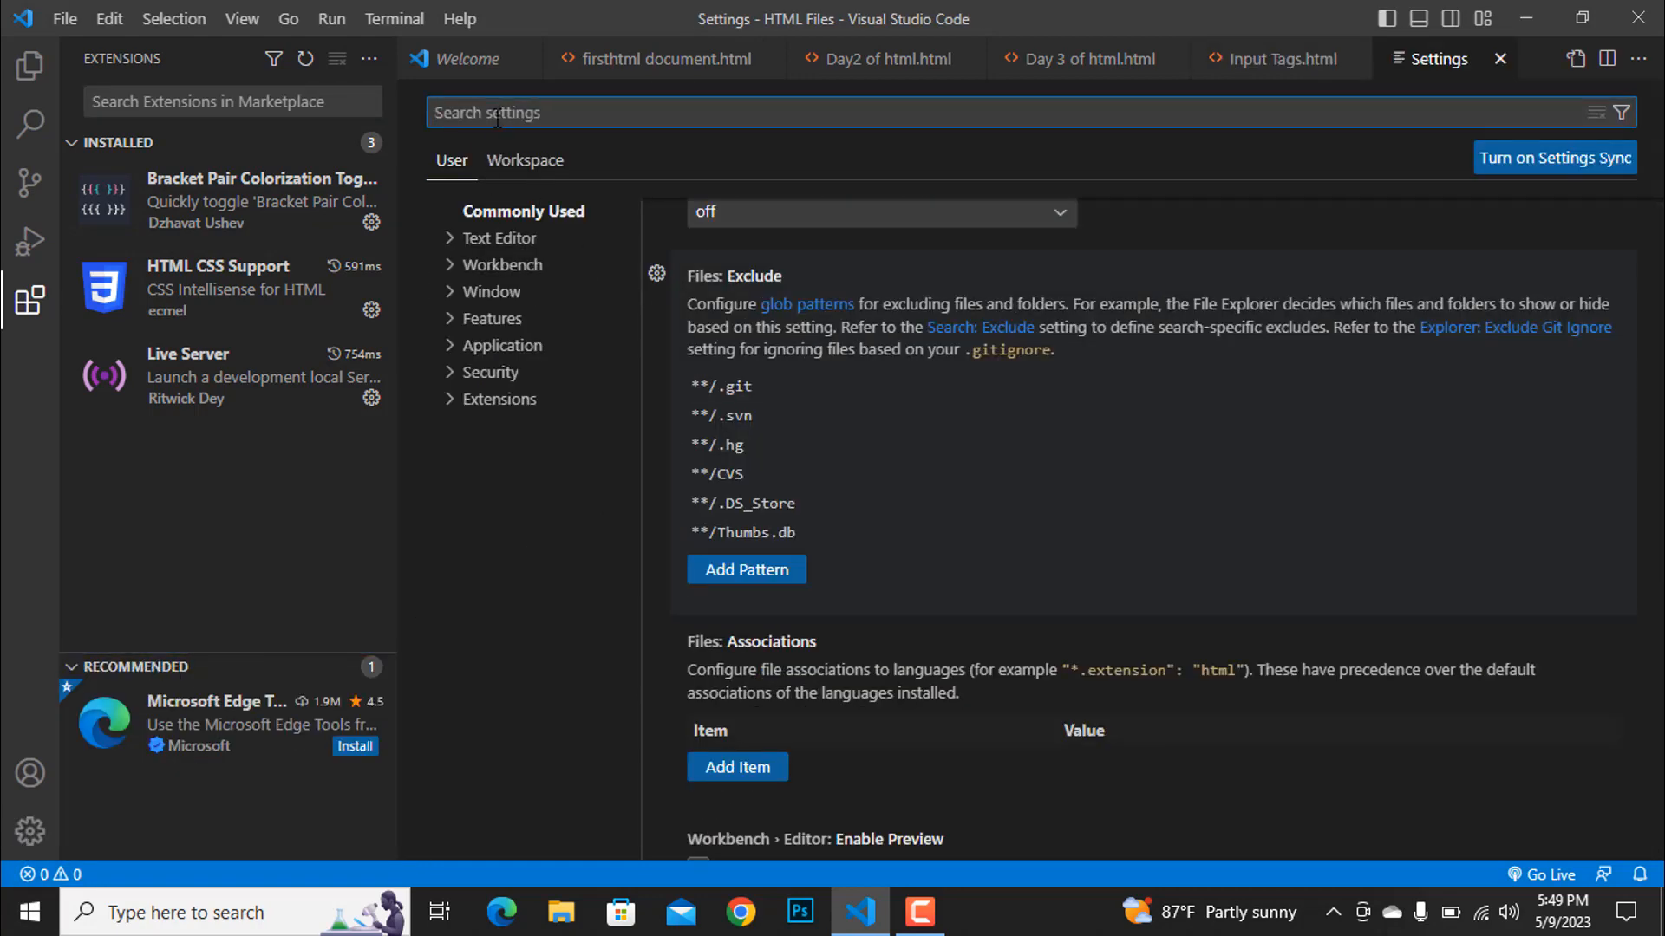
text(co)
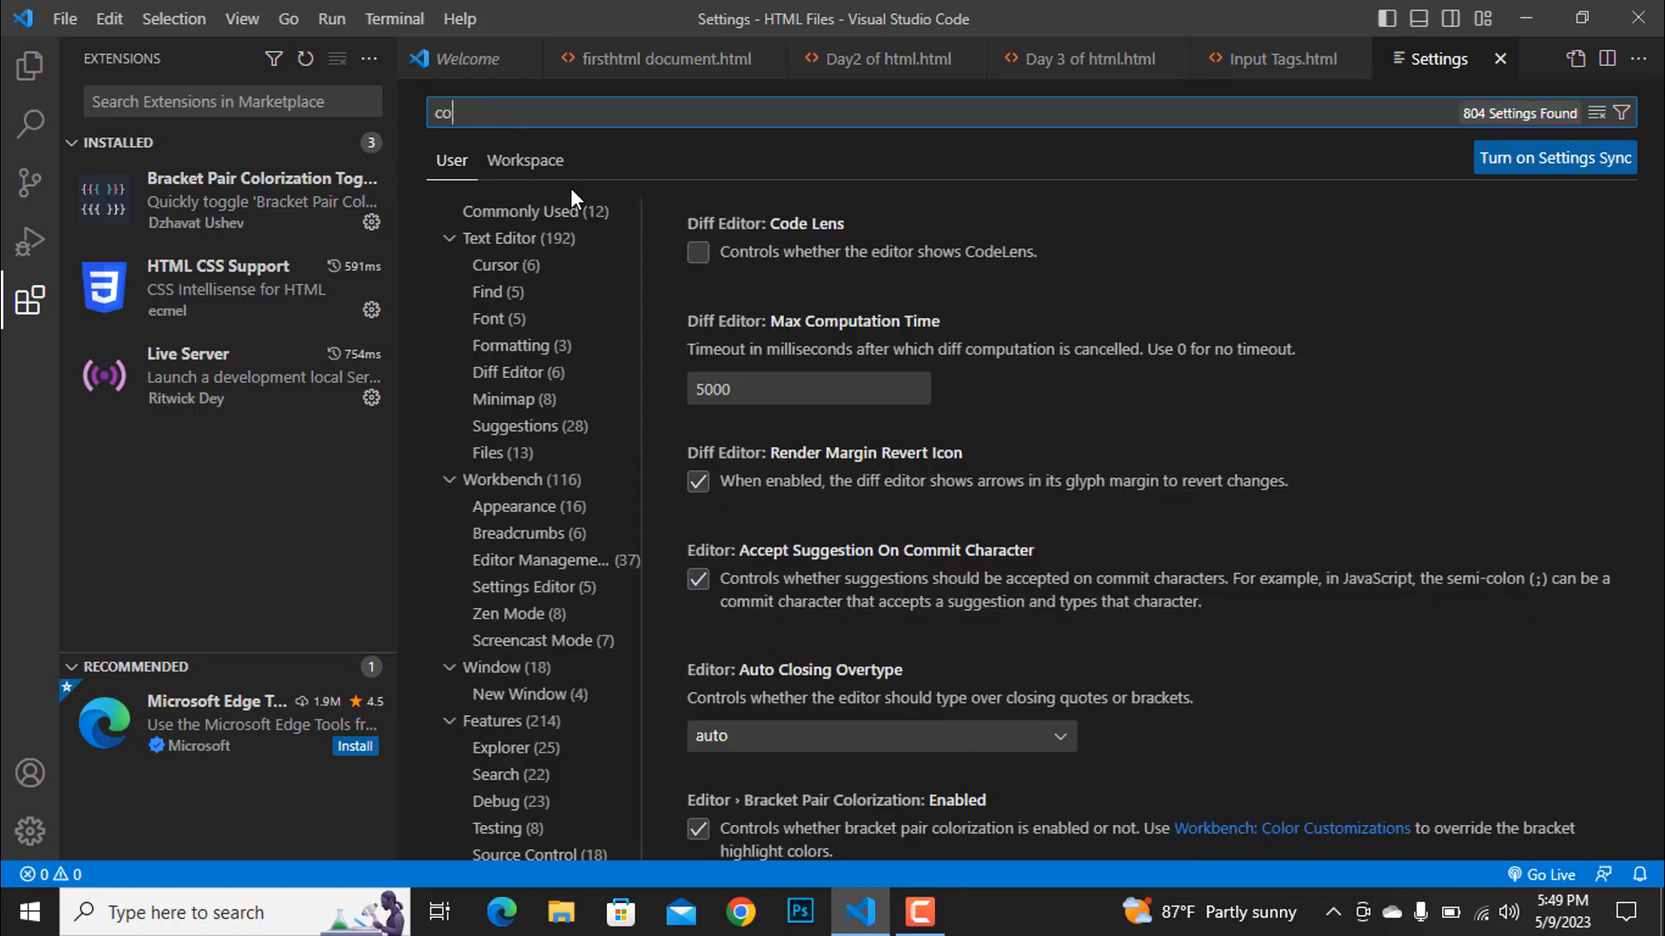
click(532, 210)
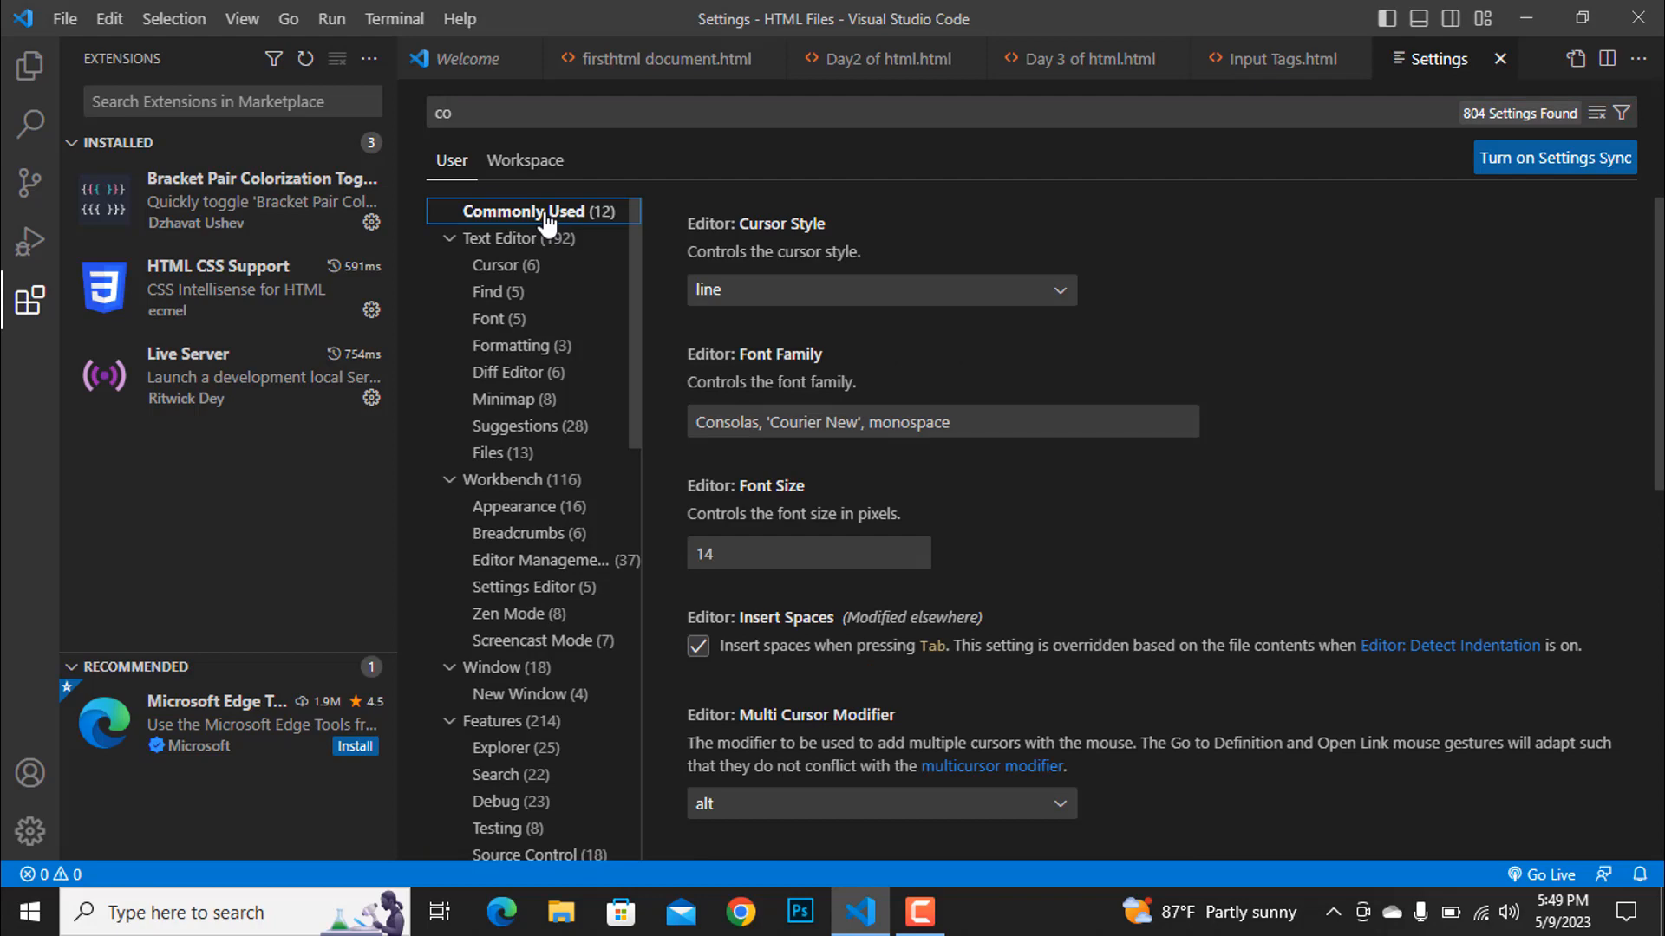
Step: Set Files: Auto Save to afterDelay so unsaved changes save automatically
scroll(down, 3)
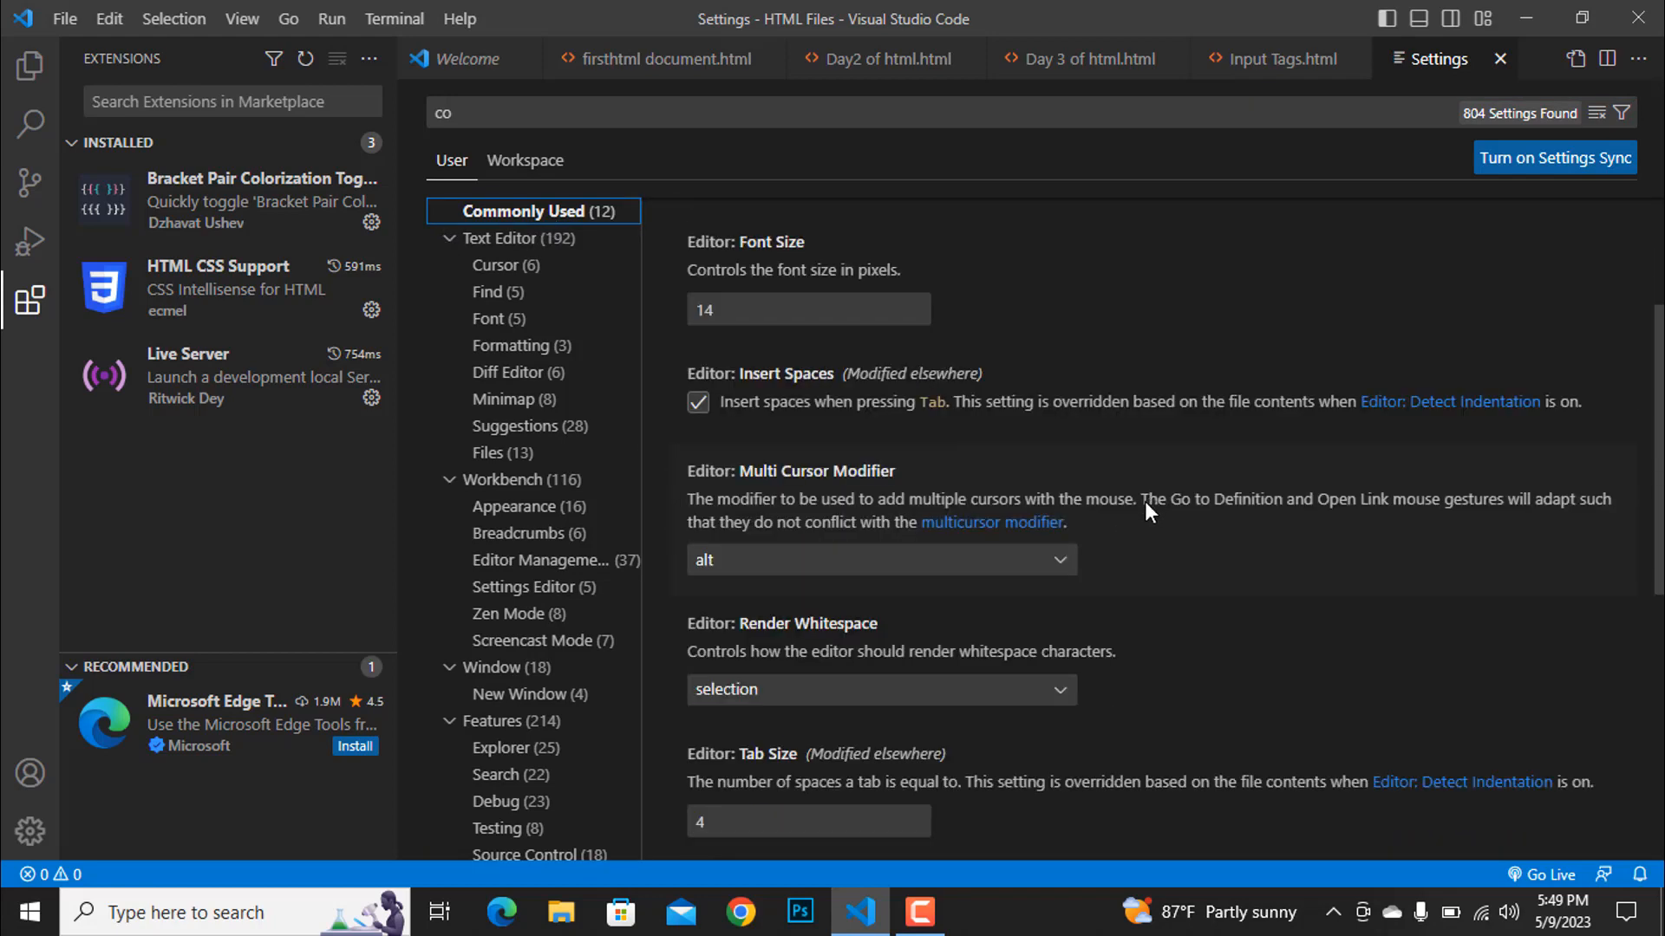
scroll(down, 3)
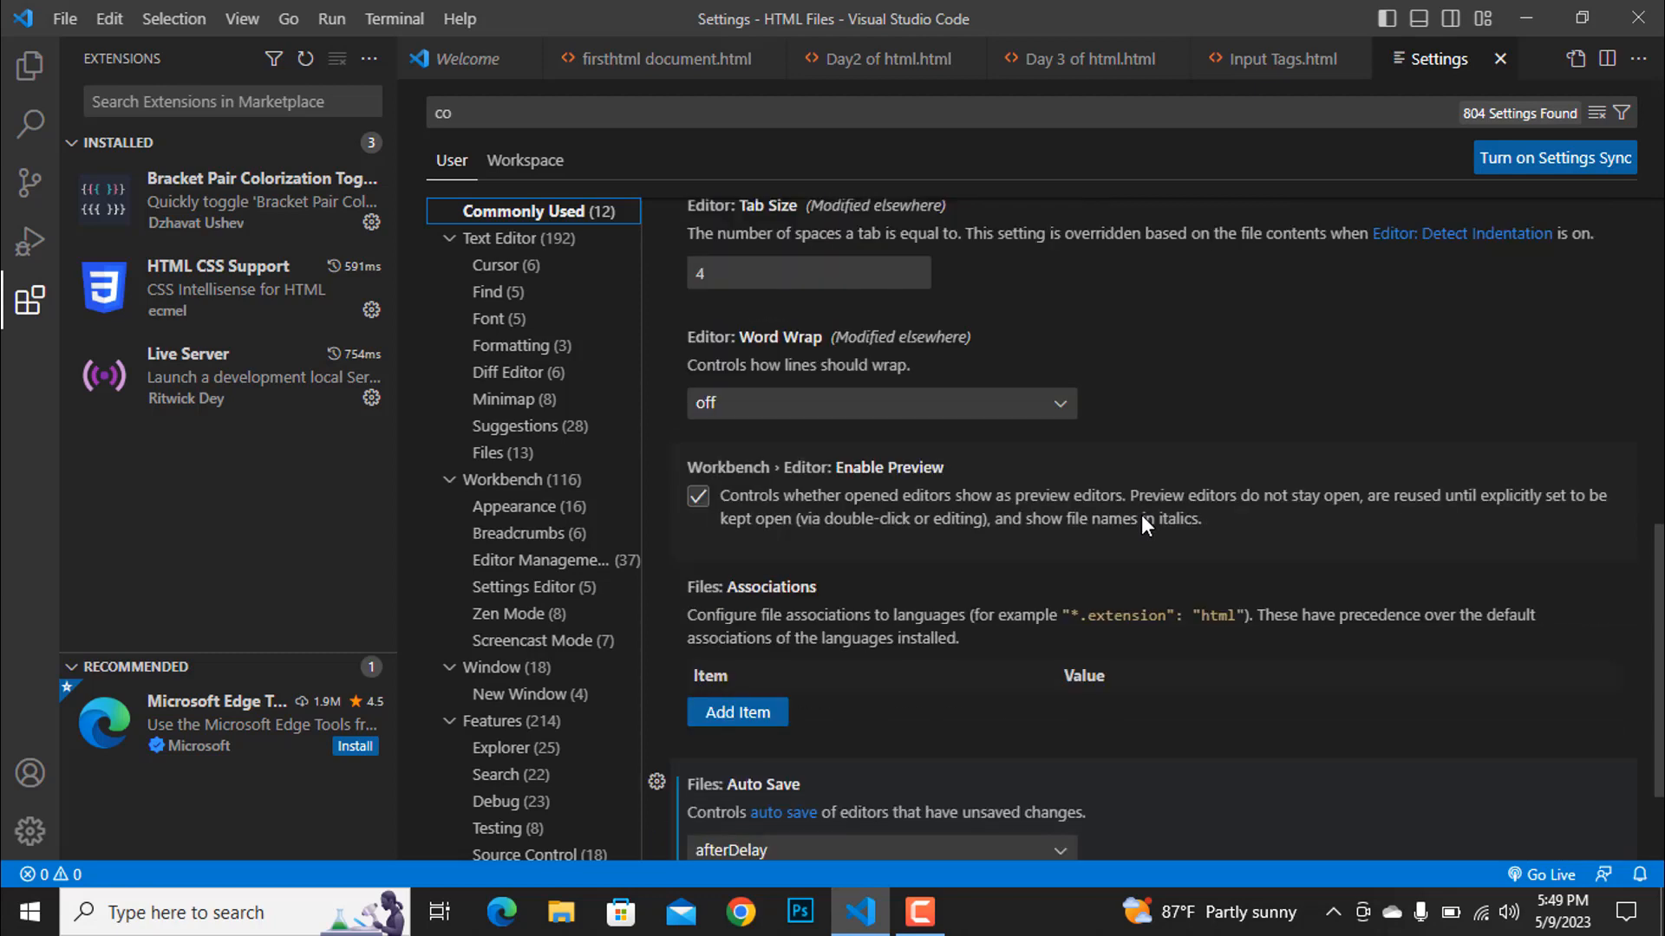
scroll(down, 3)
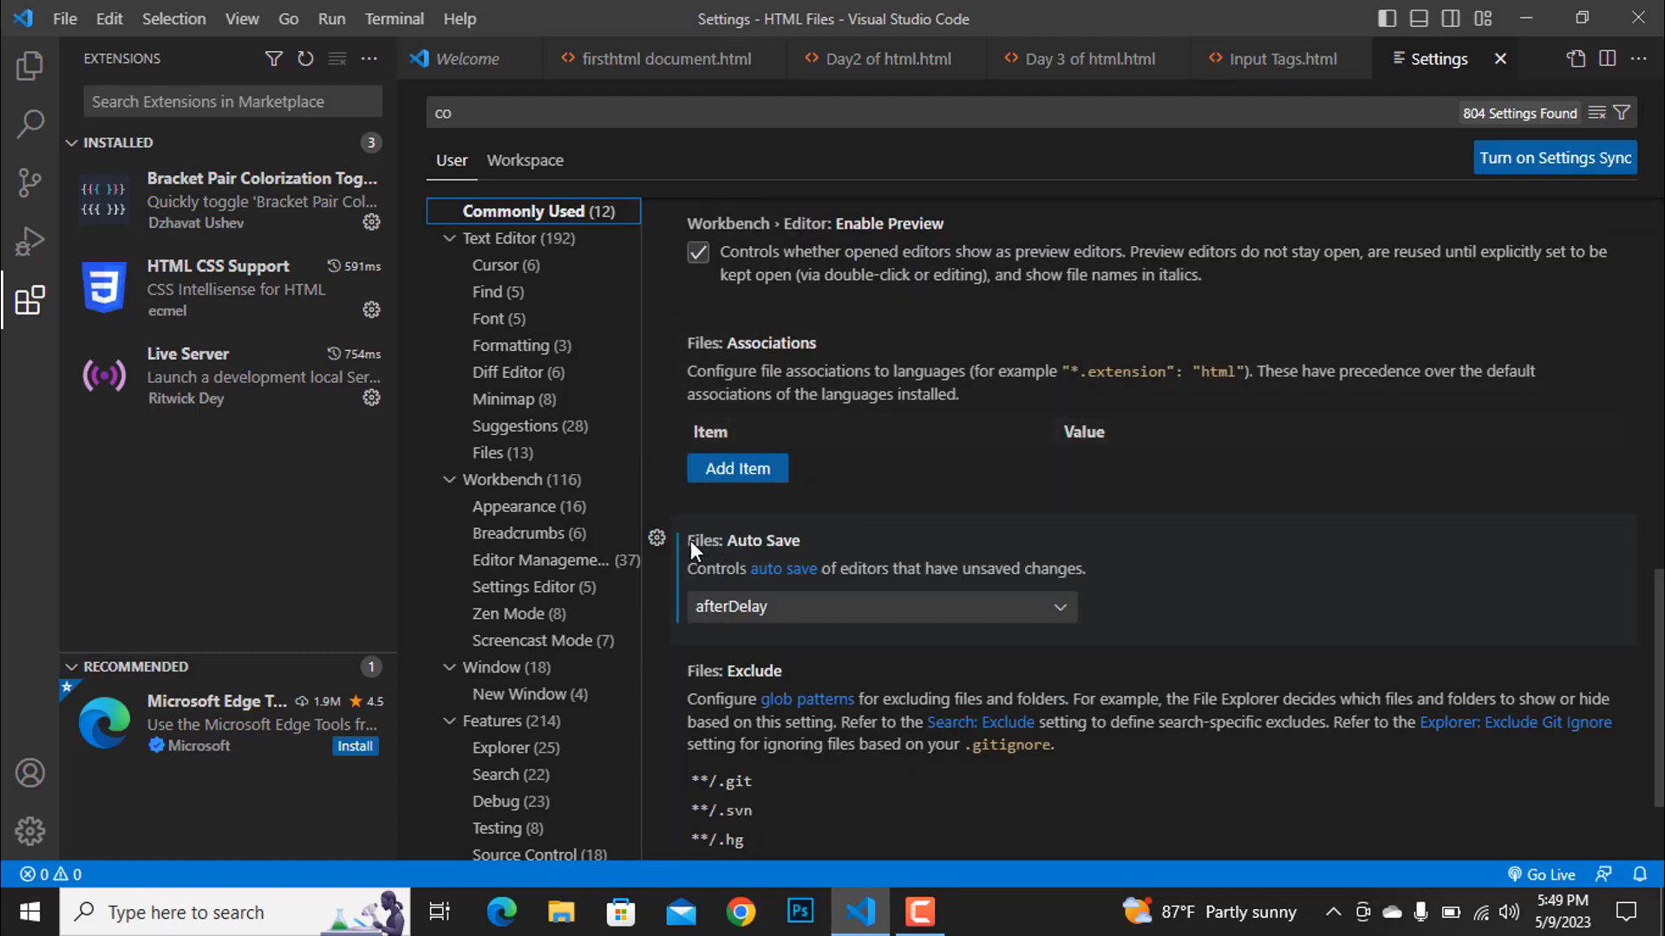
mouse_move(902, 626)
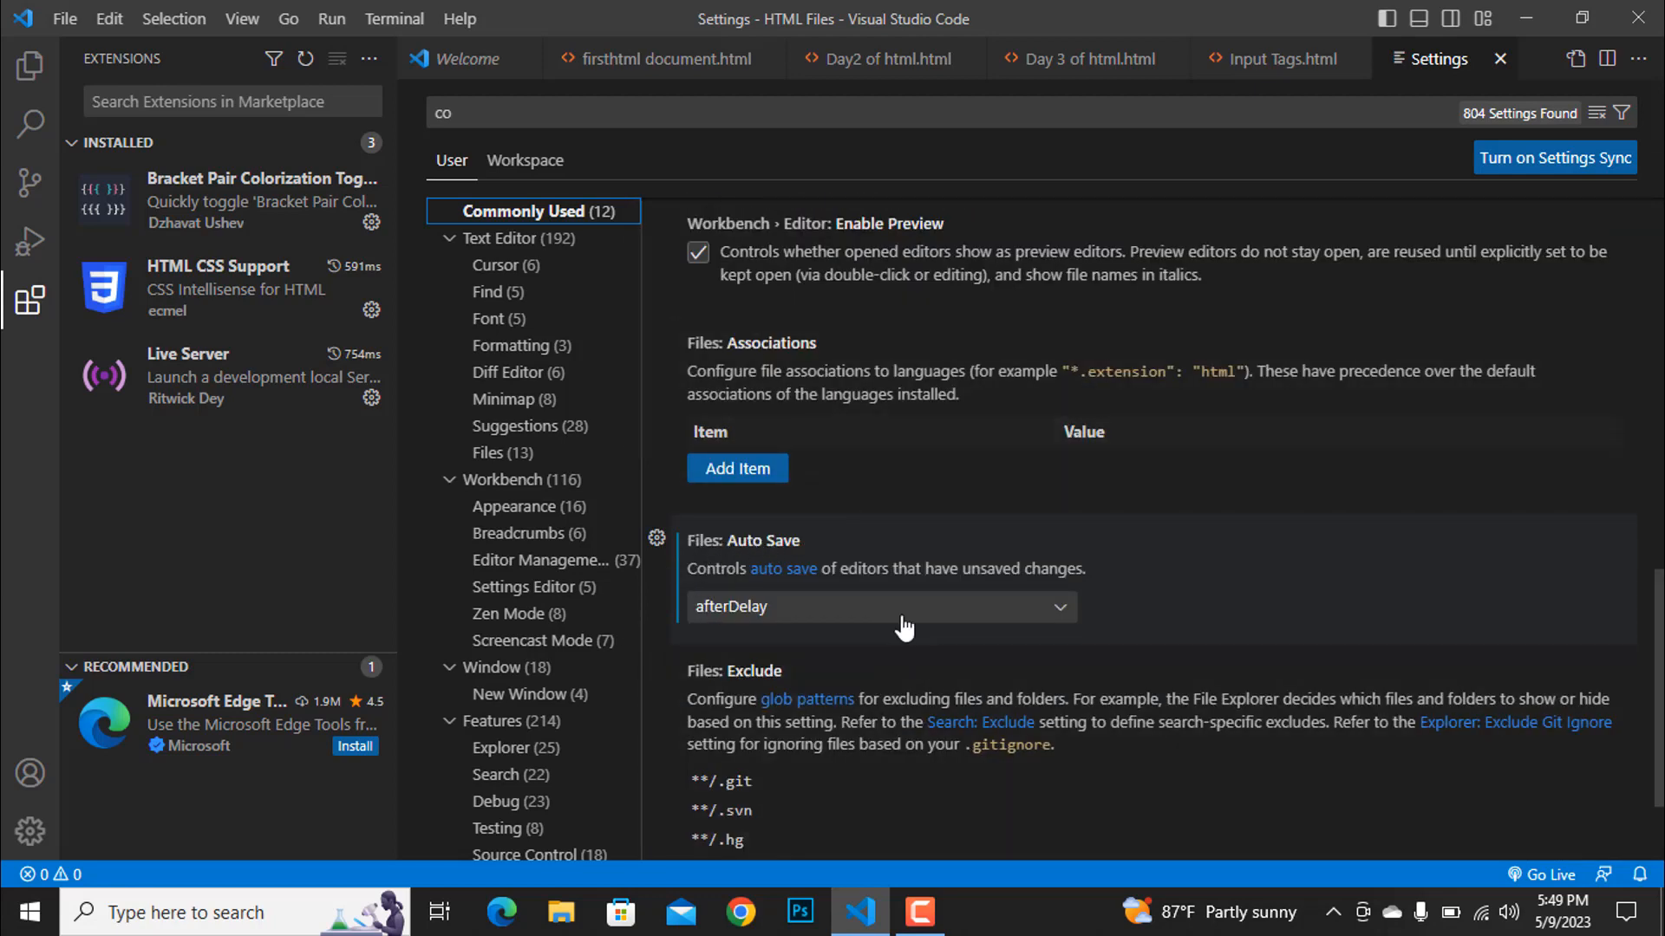
click(879, 607)
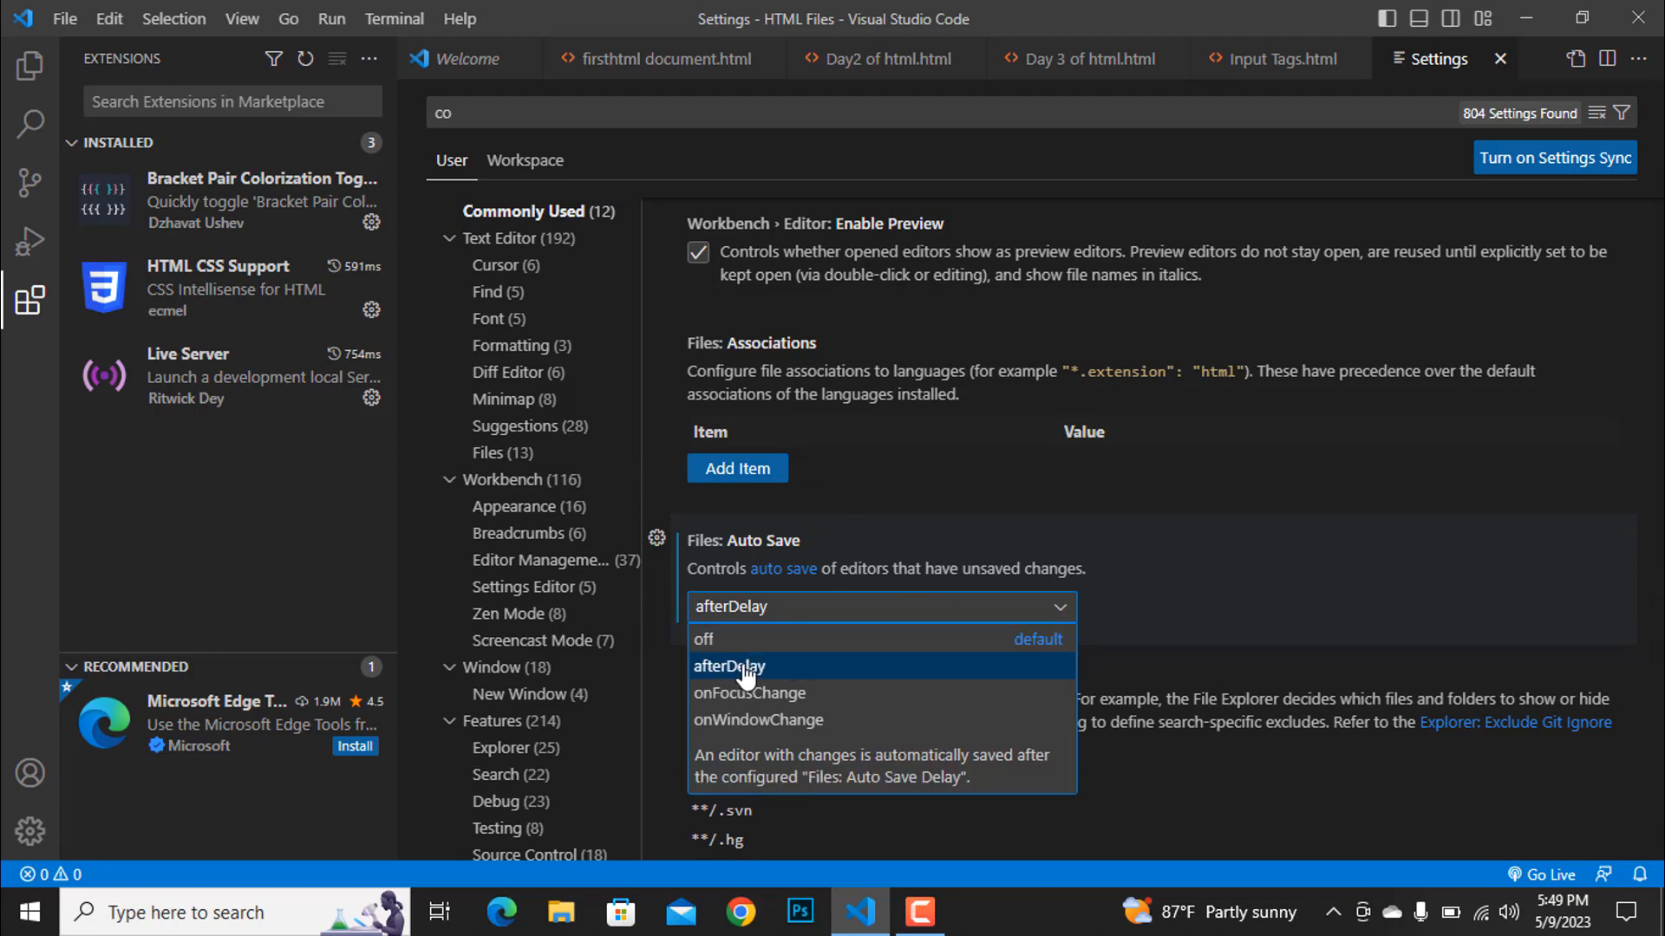
click(730, 666)
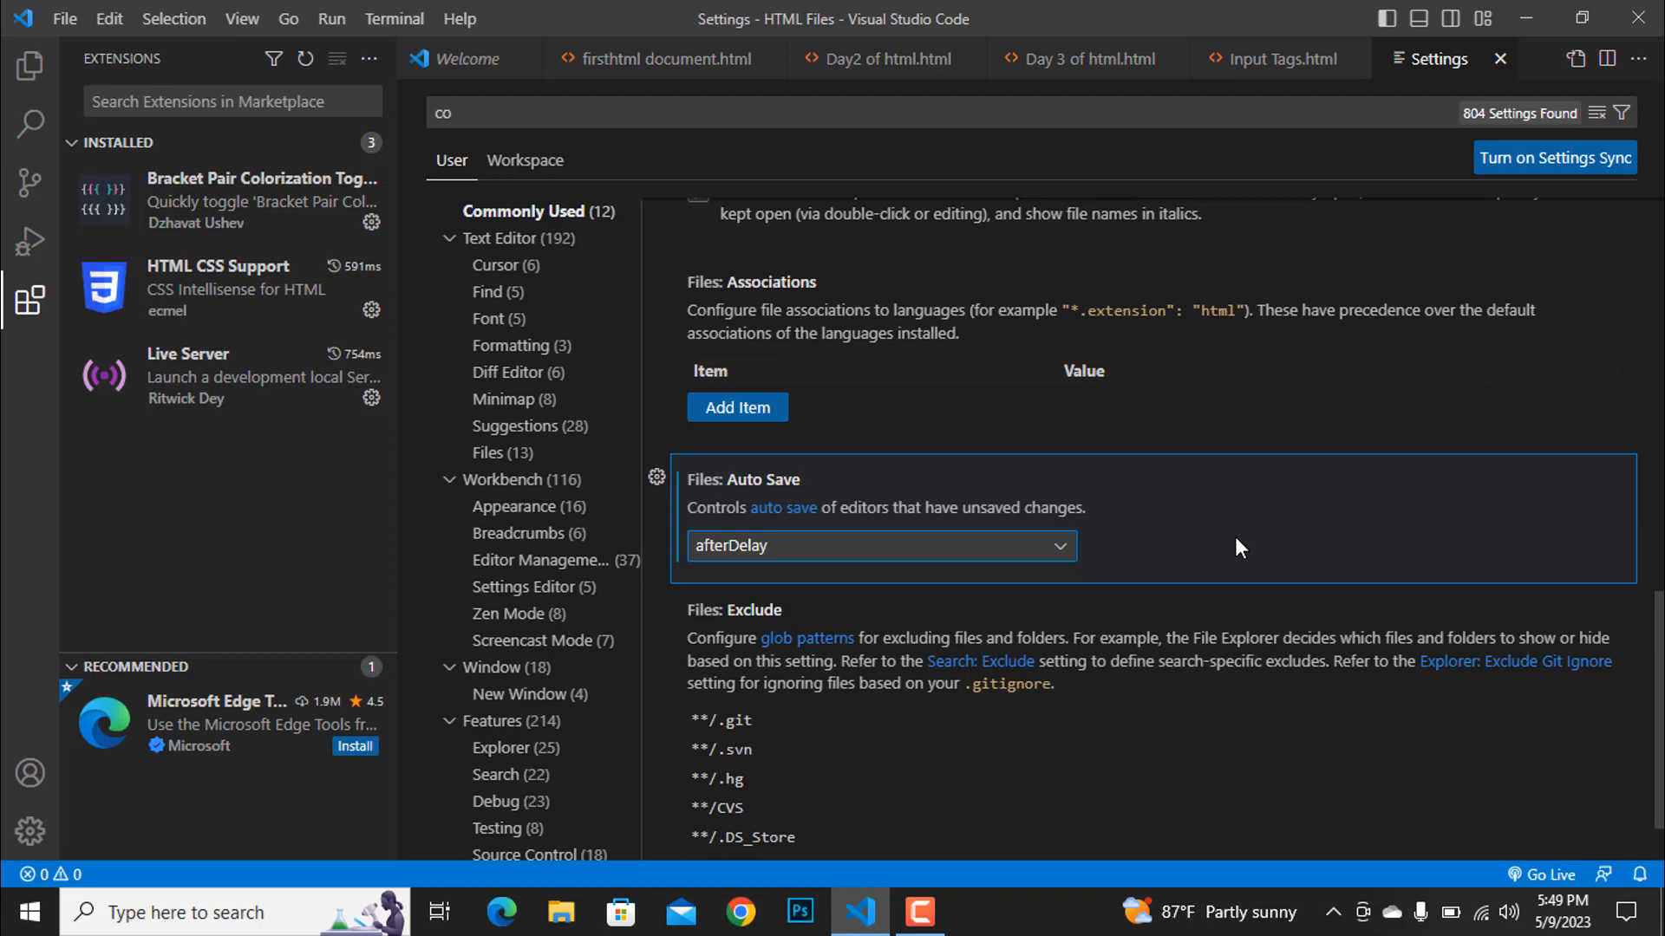
scroll(up, 3)
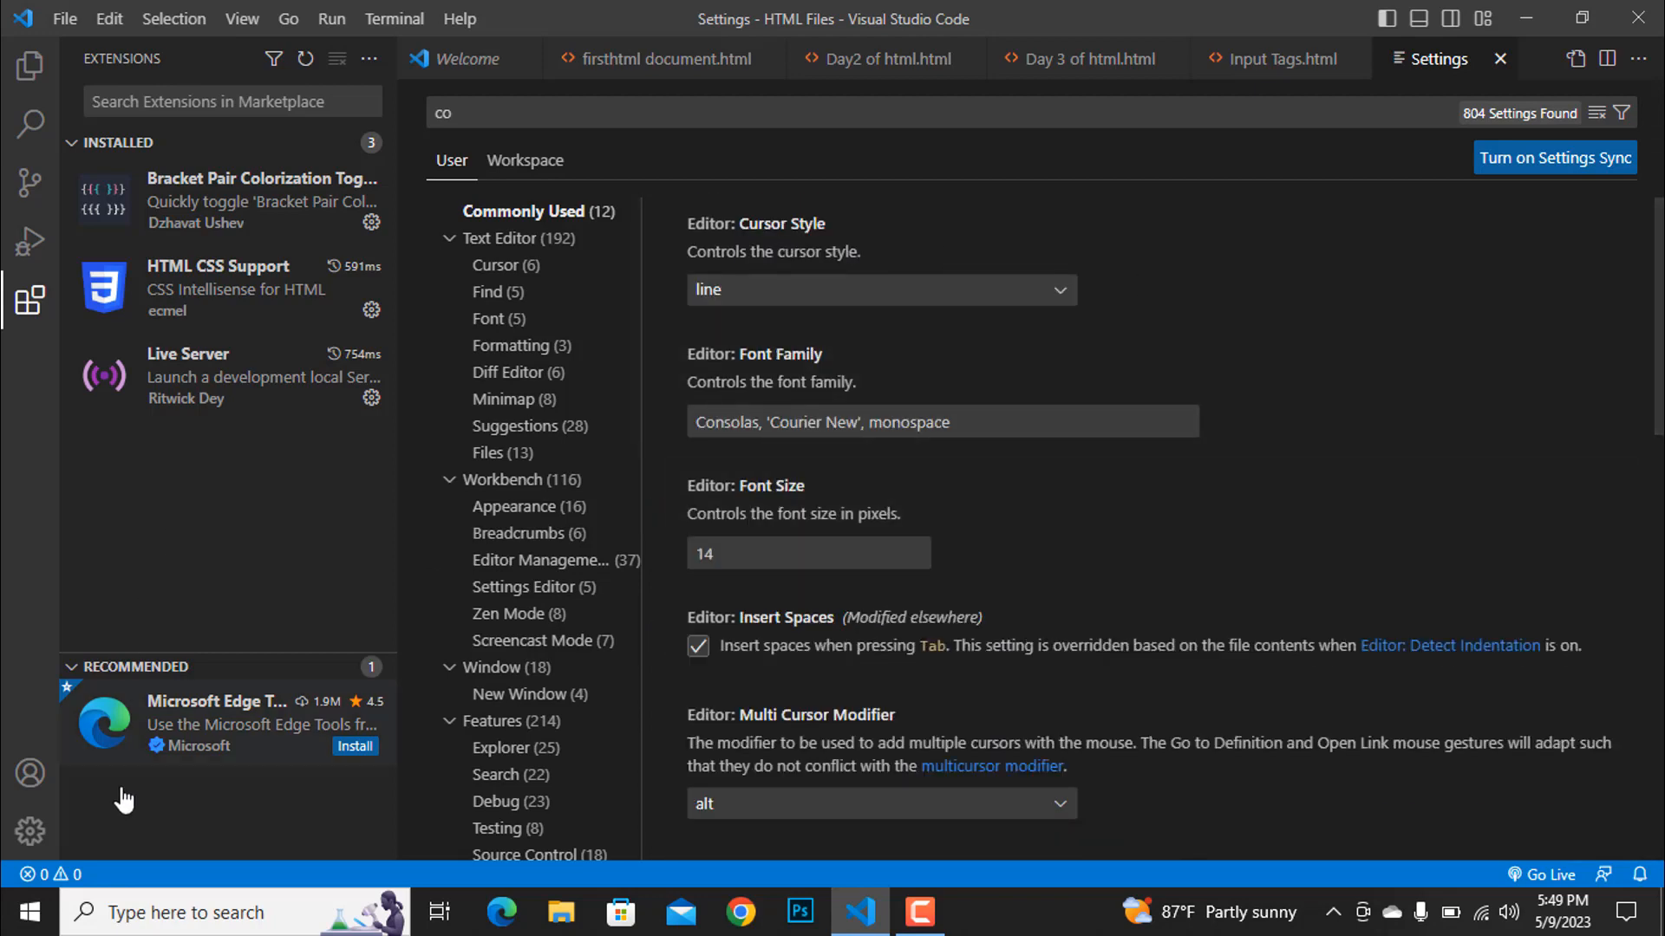
mouse_move(29, 300)
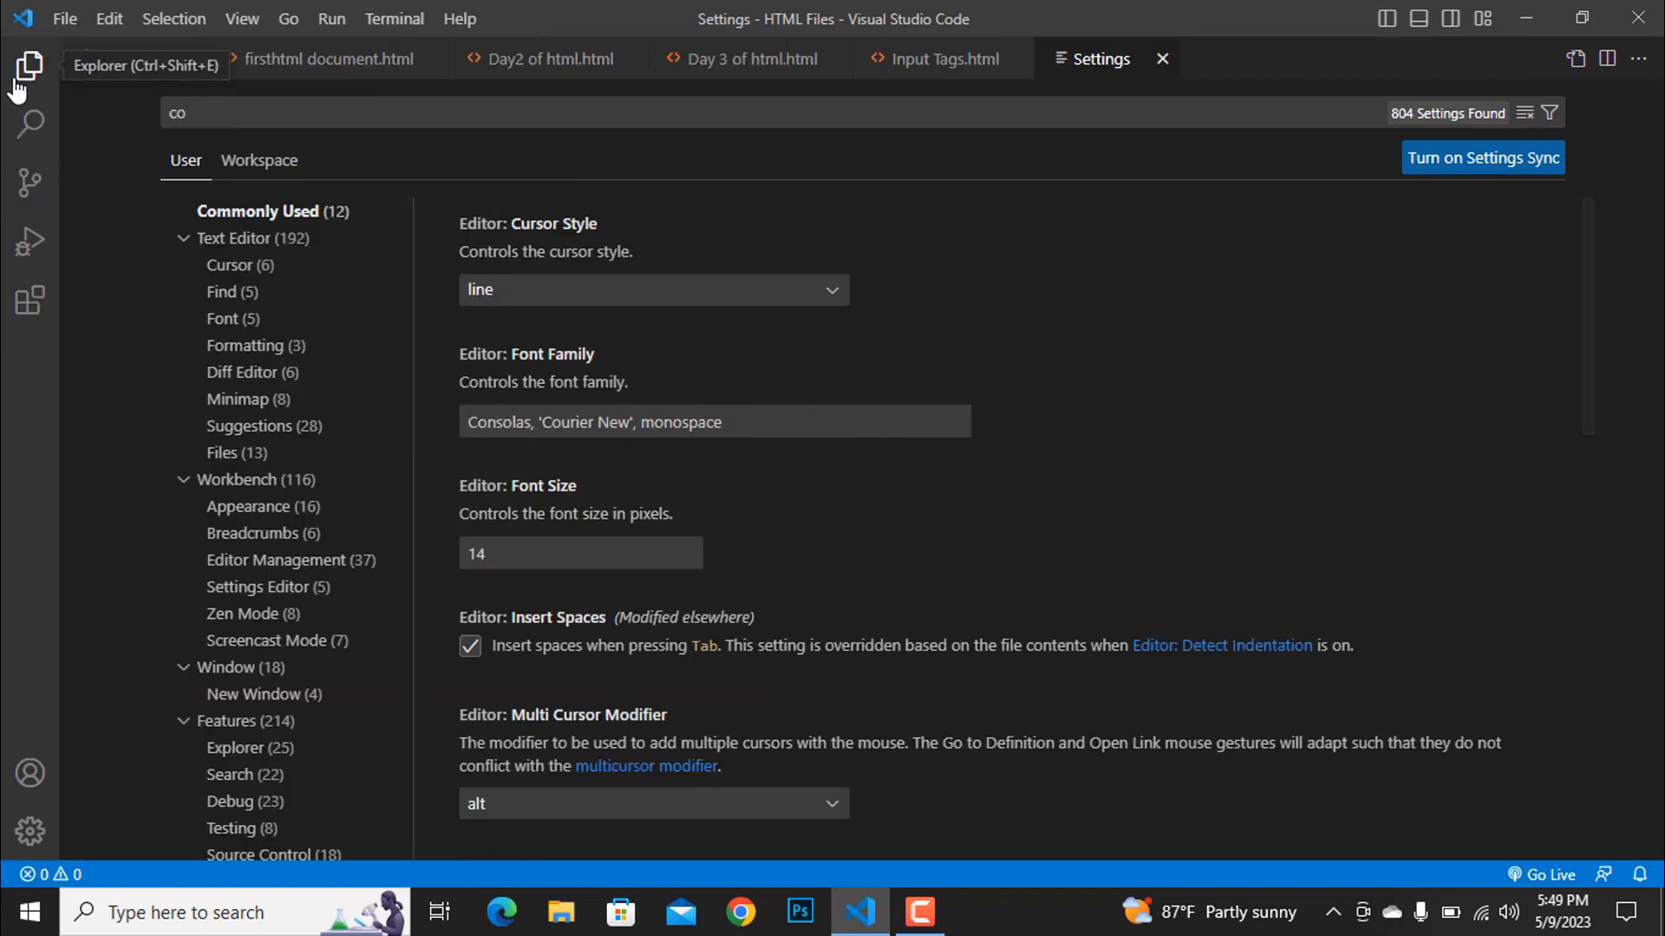
Step: Return to the Explorer listing the HTML Files folder beside the settings page
click(29, 66)
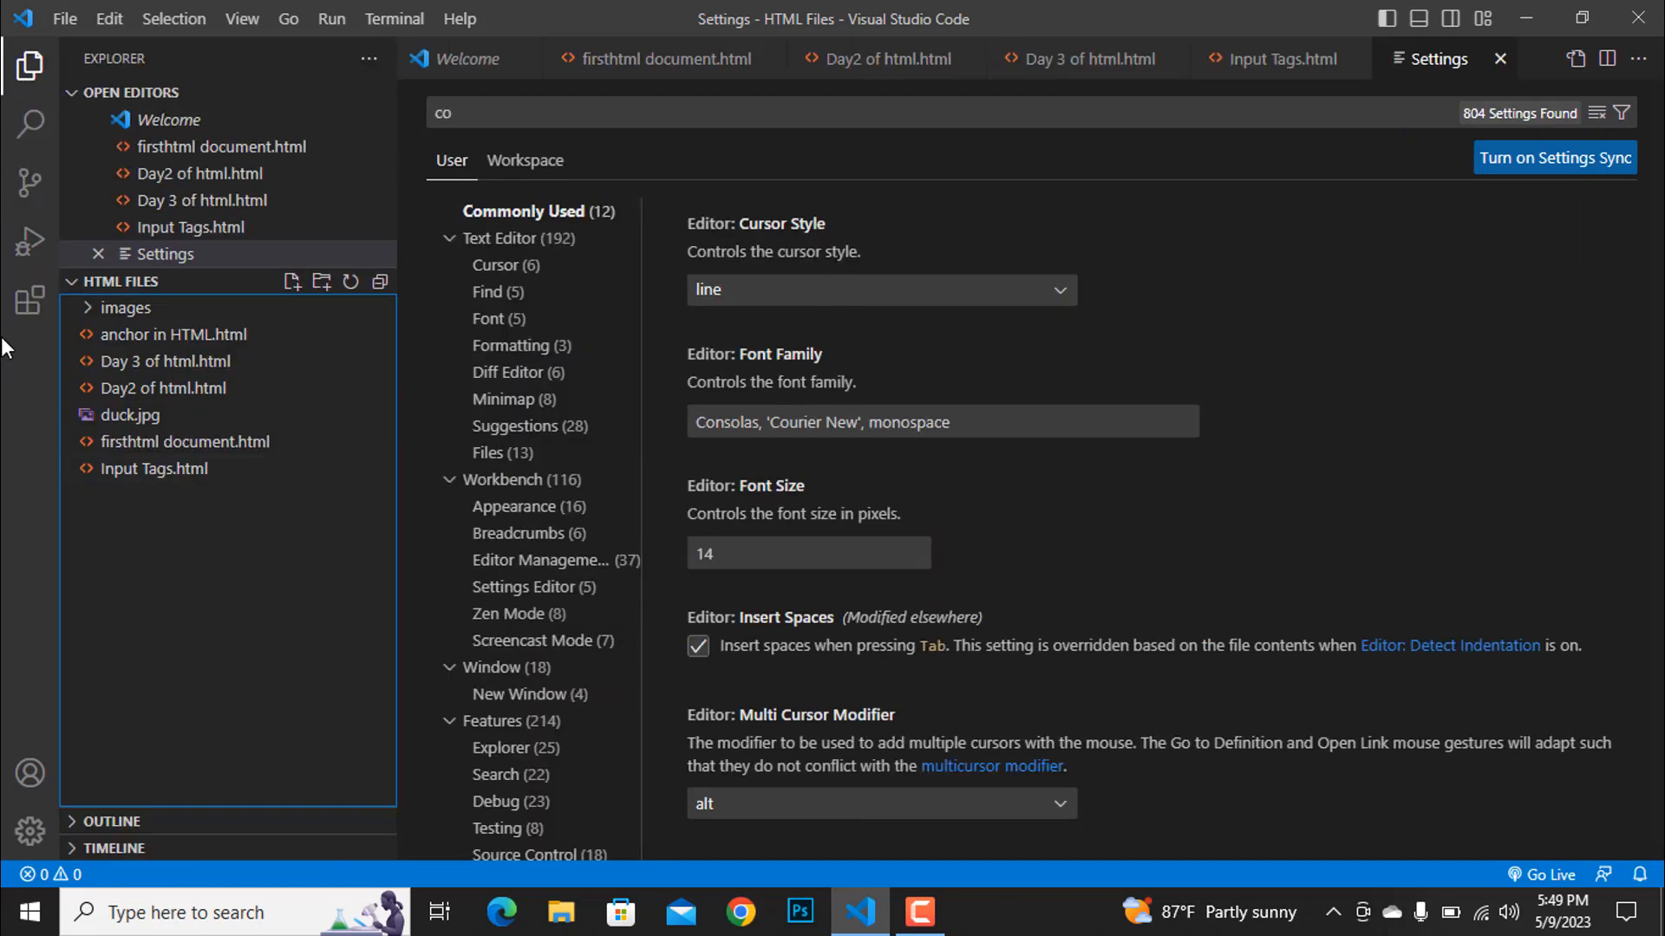
click(29, 300)
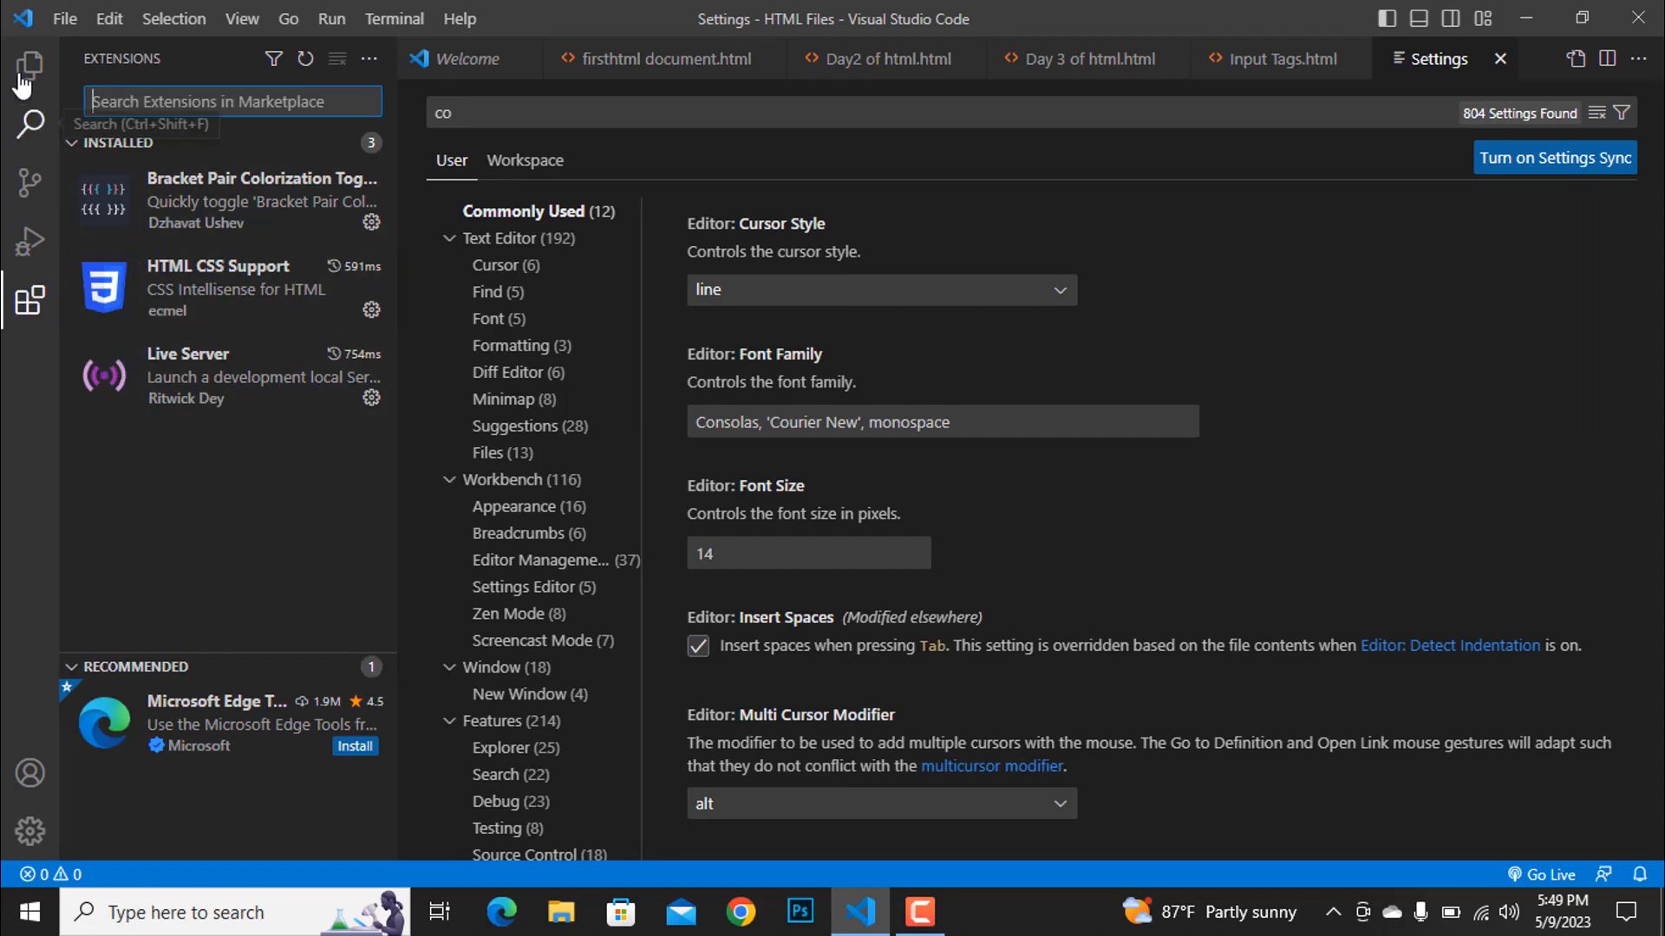
click(30, 64)
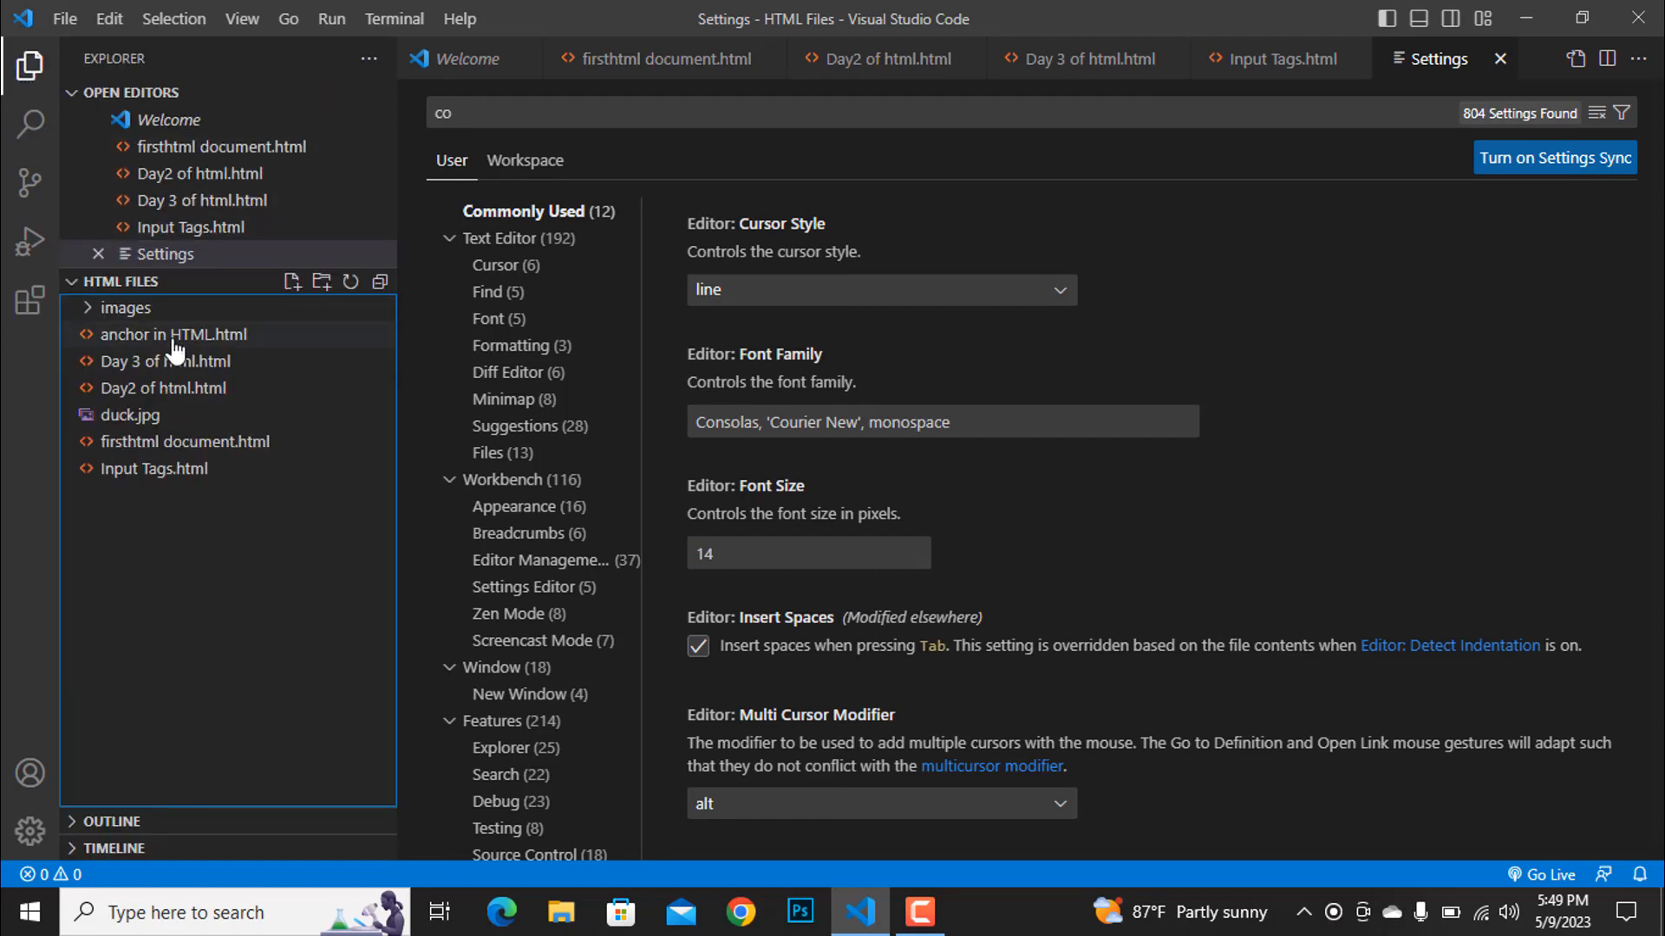
mouse_move(1502, 59)
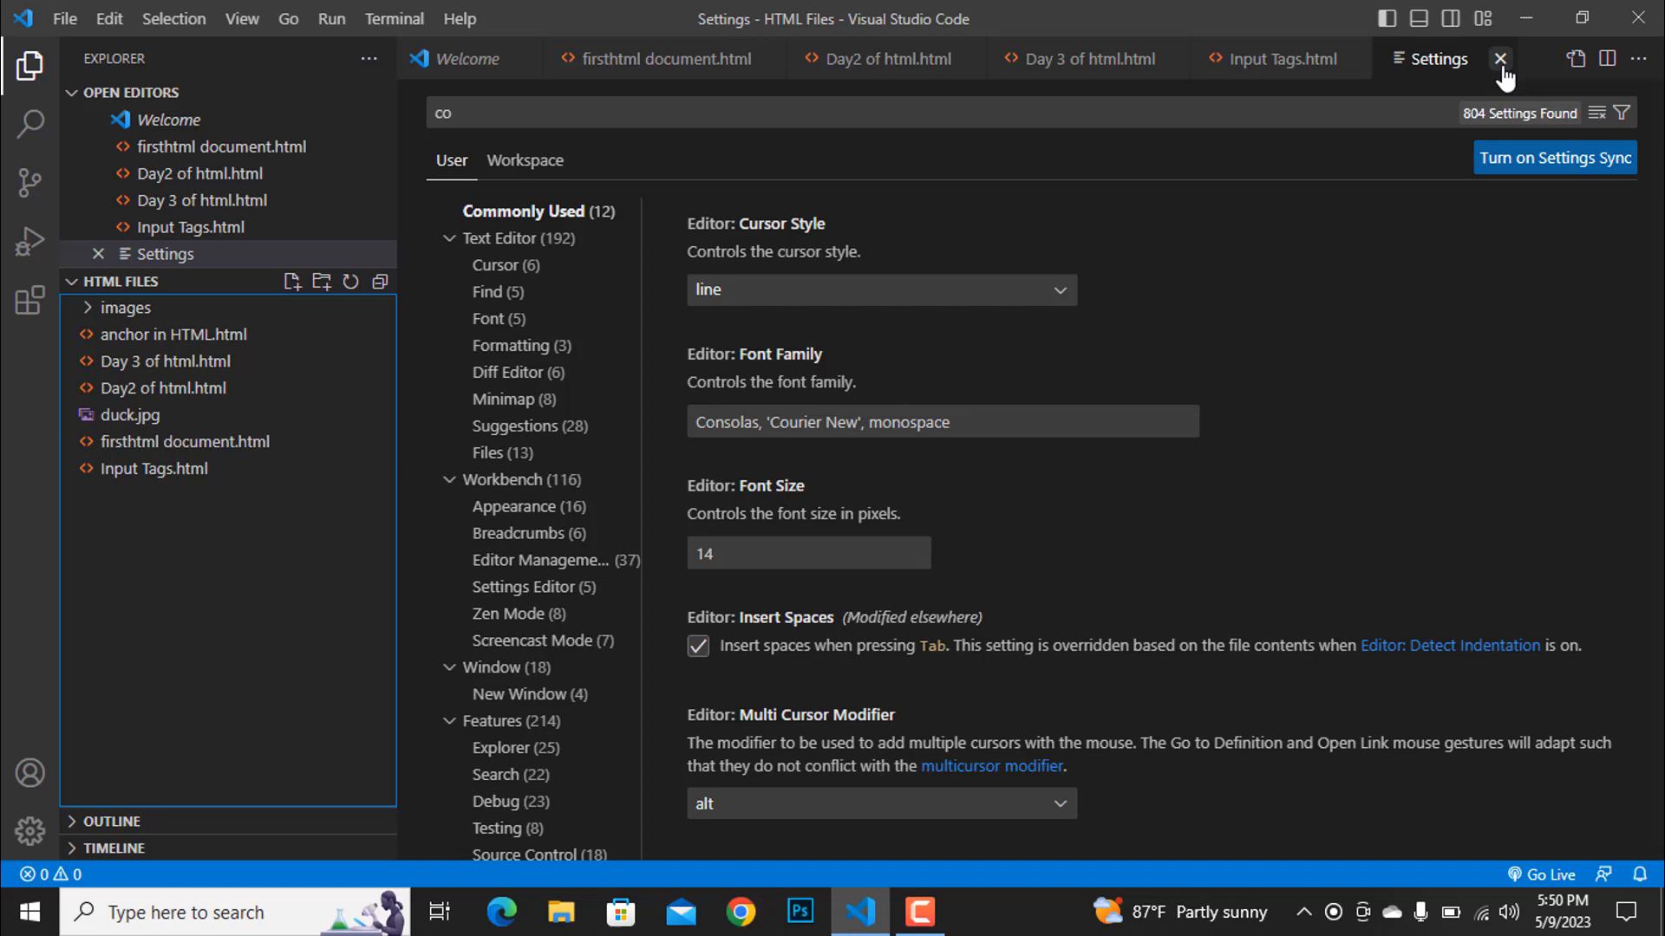
mouse_move(1502, 59)
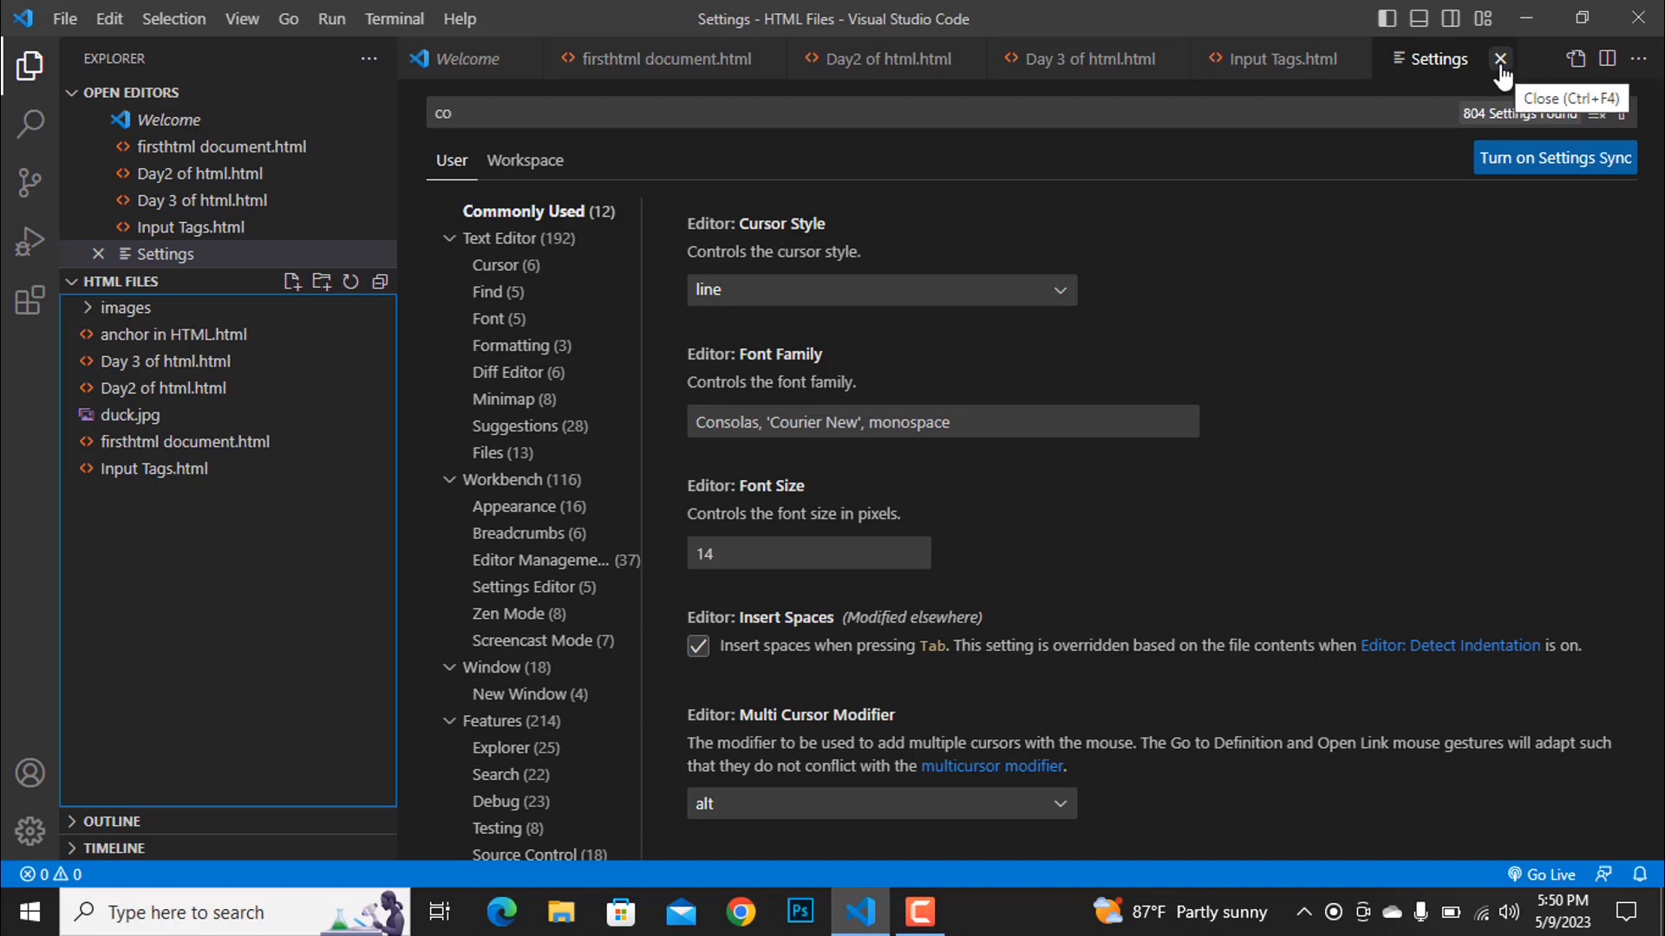